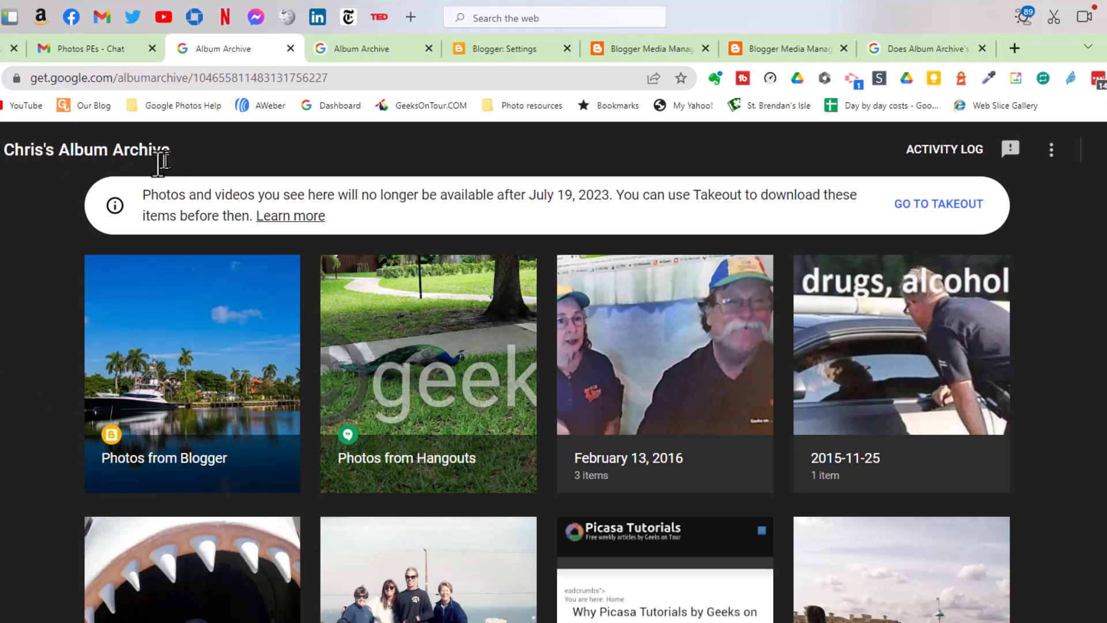
Step: Open Photos from Blogger, then the Geeks on Tour Blog album, and scroll its photos
click(191, 372)
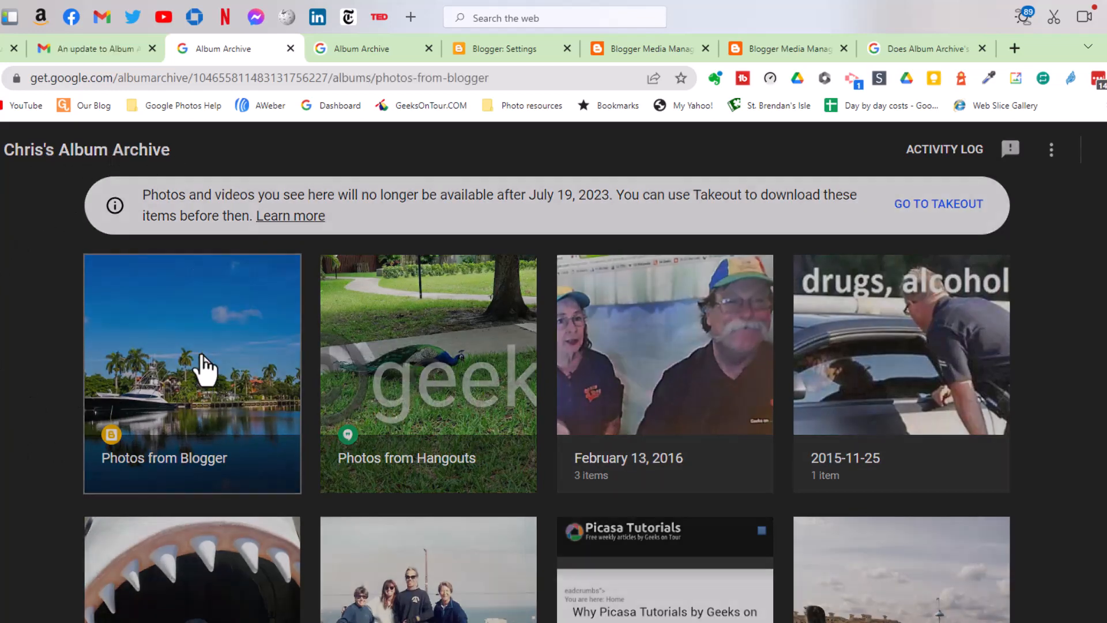
click(192, 373)
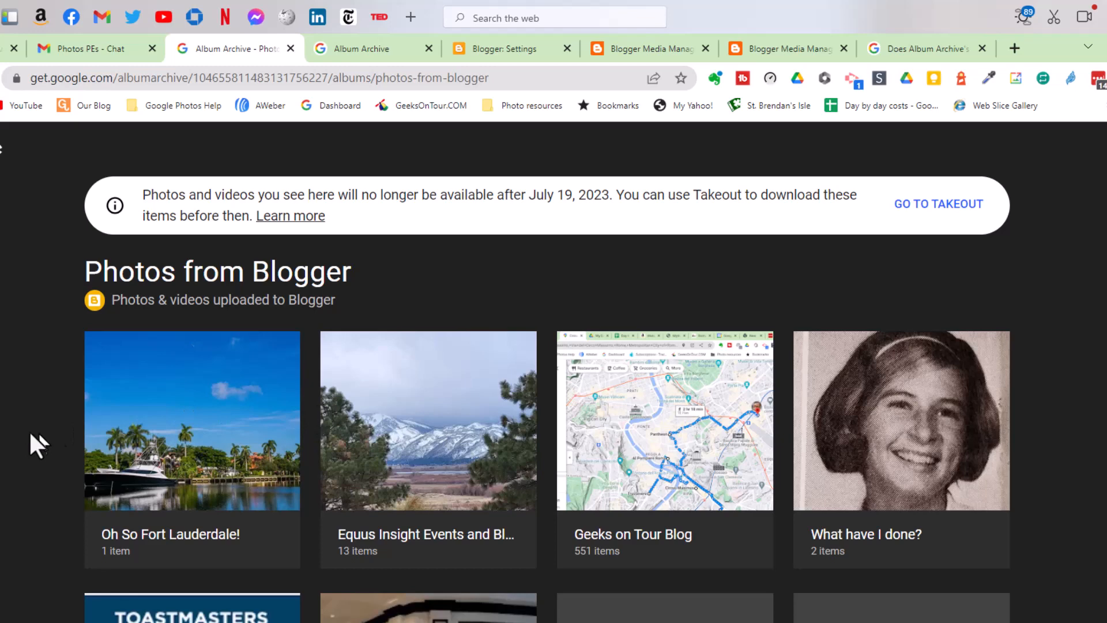
click(663, 420)
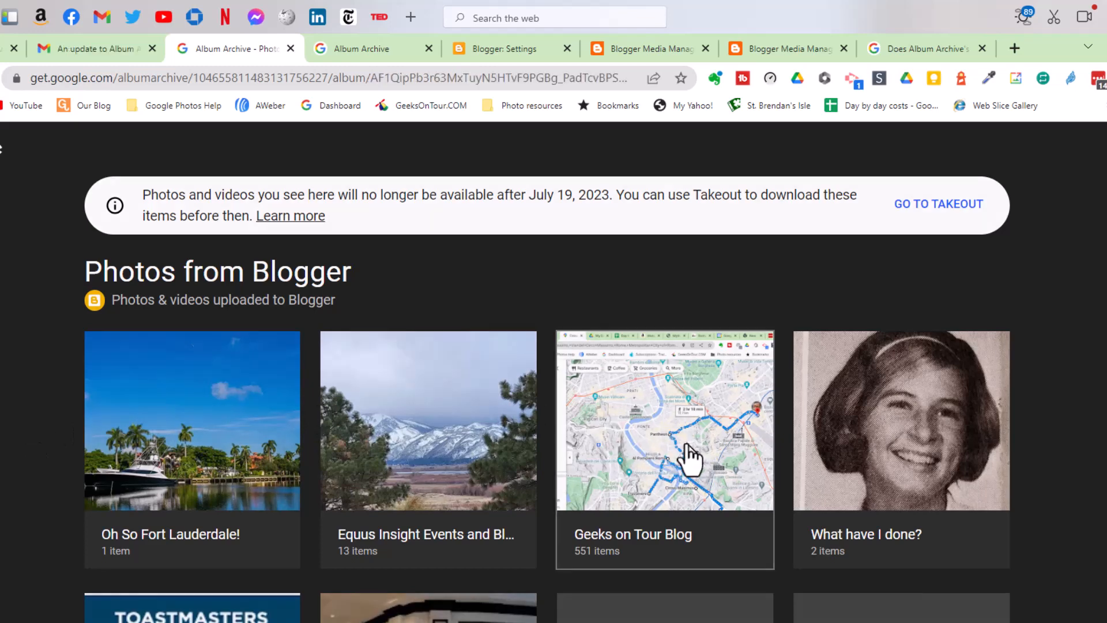
click(664, 420)
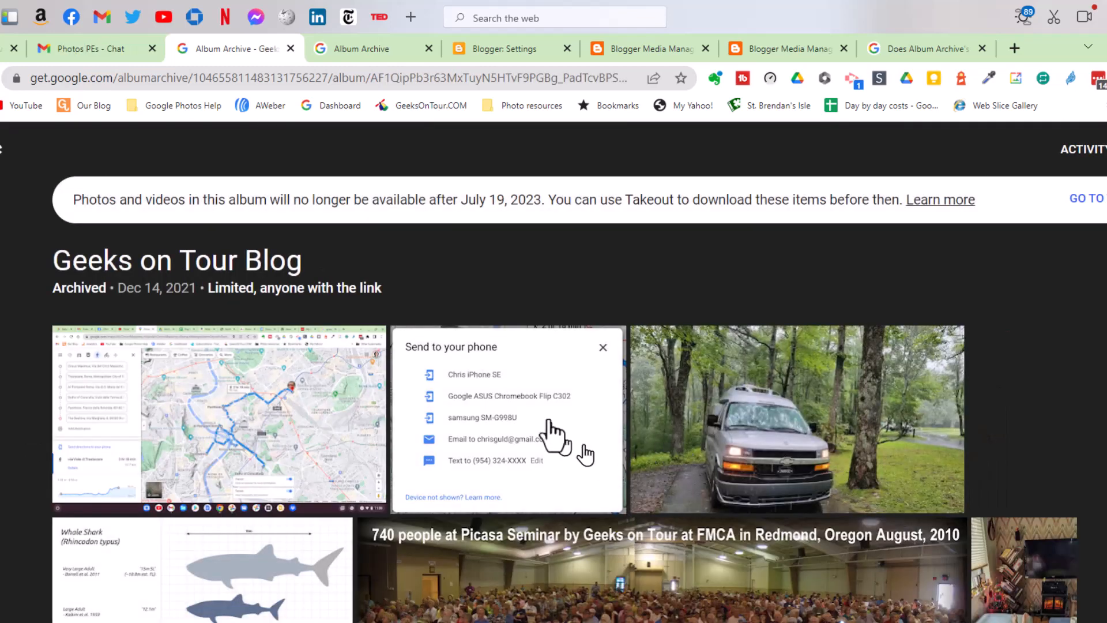
scroll(down, 3)
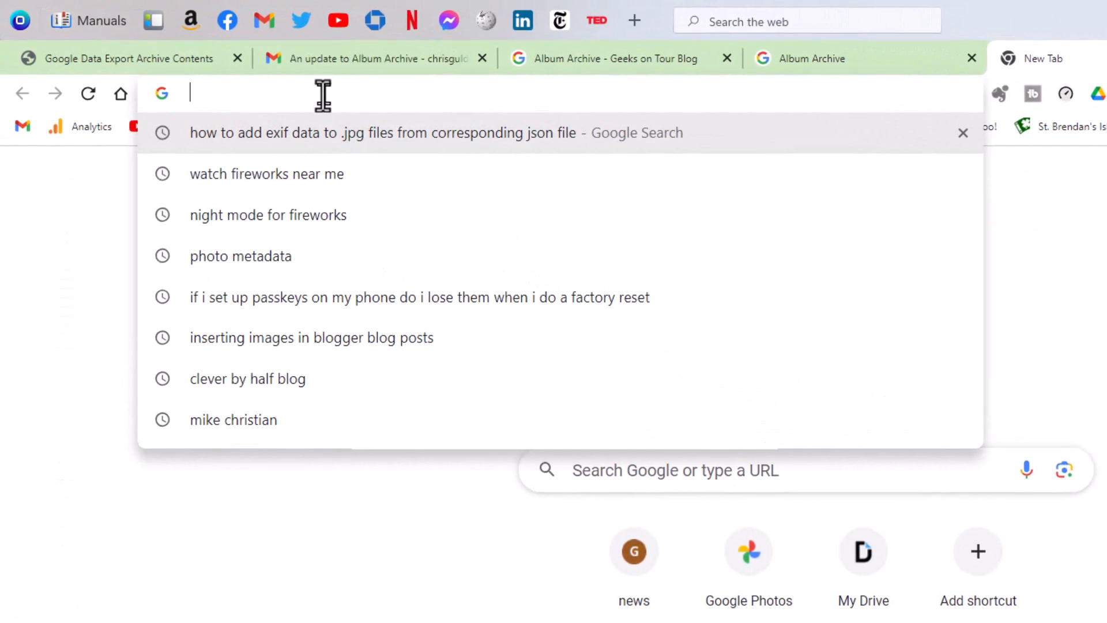
Step: From blogger.com, open Geeks on Tour Blog settings and follow Manage Blog's images link
text(blogger.com/blog/posts/6137444)
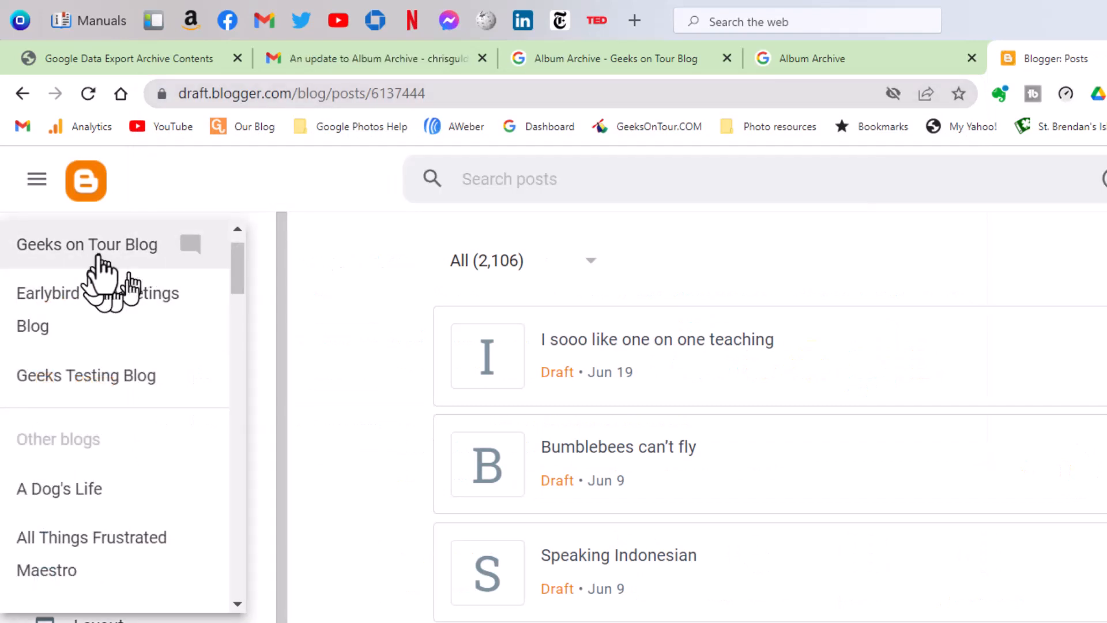
click(86, 245)
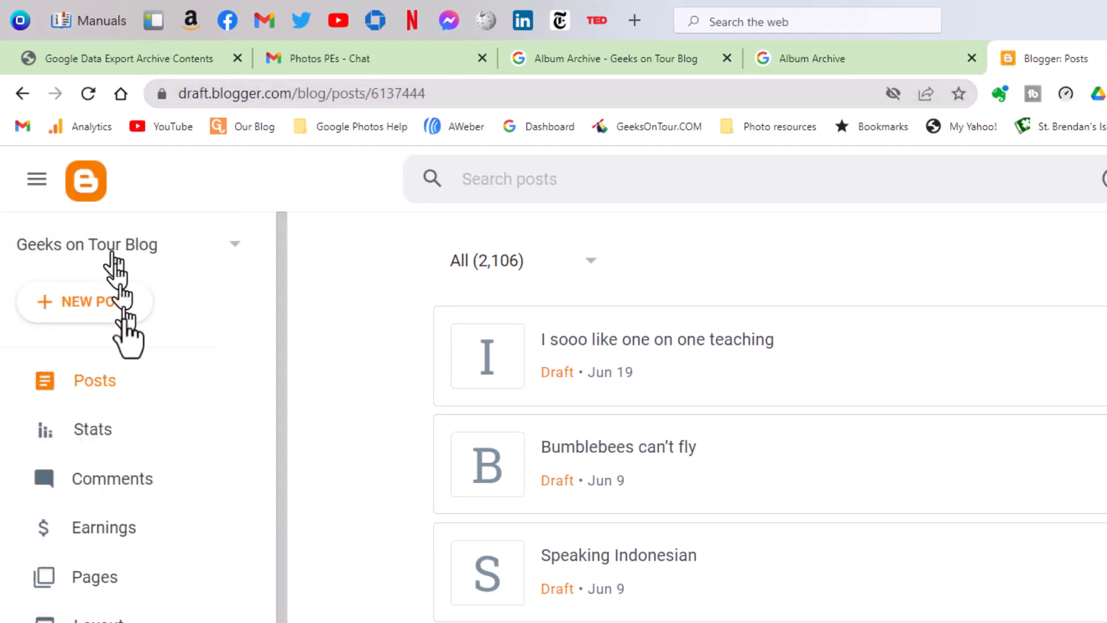
click(69, 497)
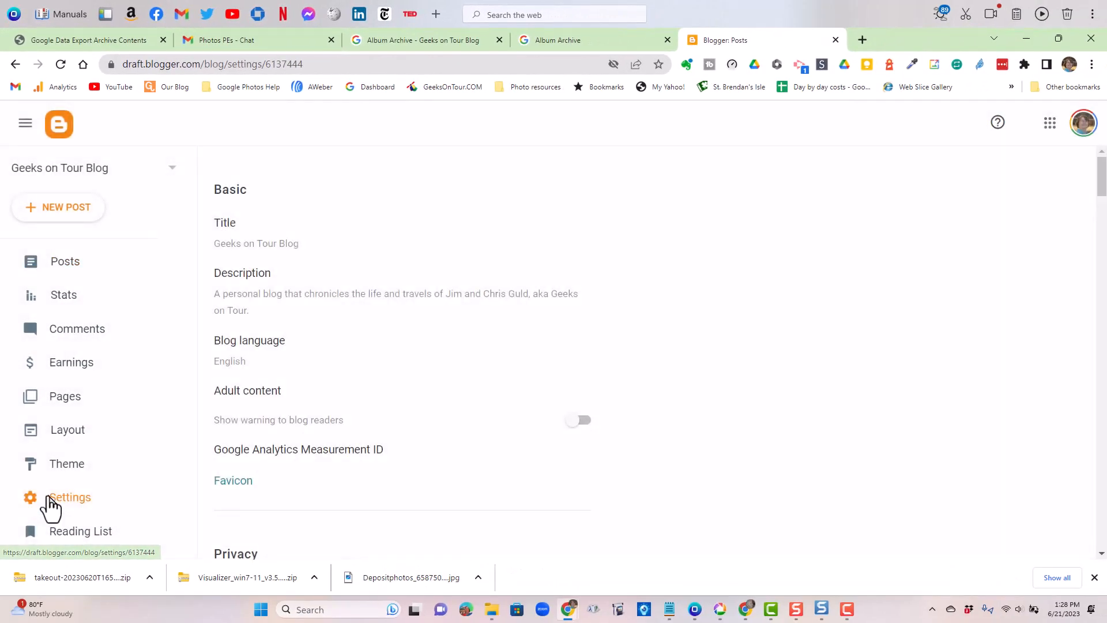
scroll(down, 3)
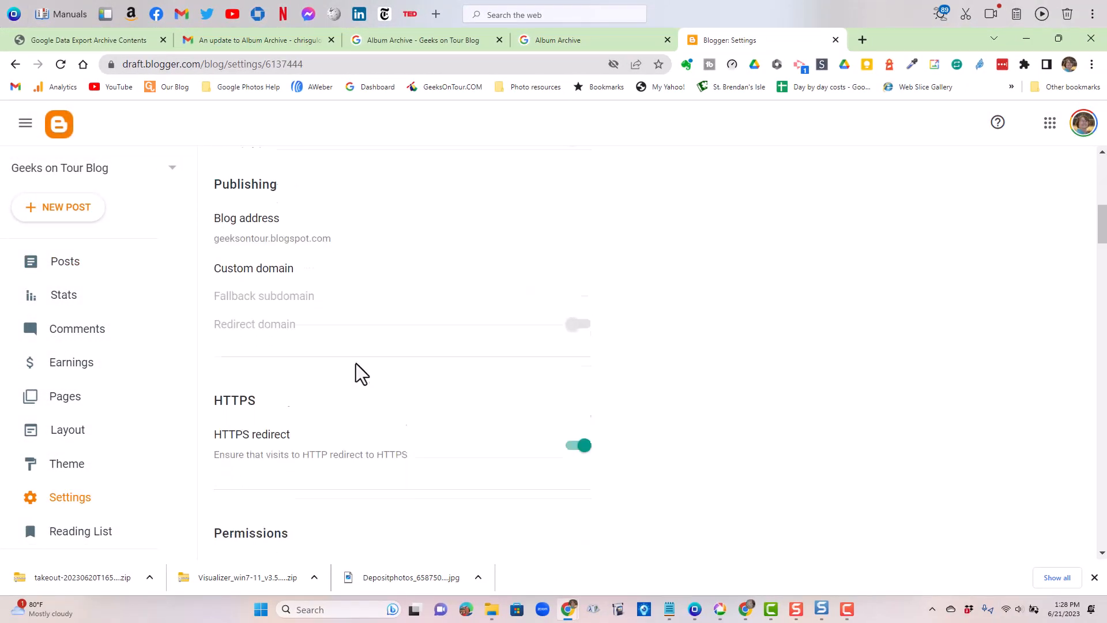
scroll(down, 3)
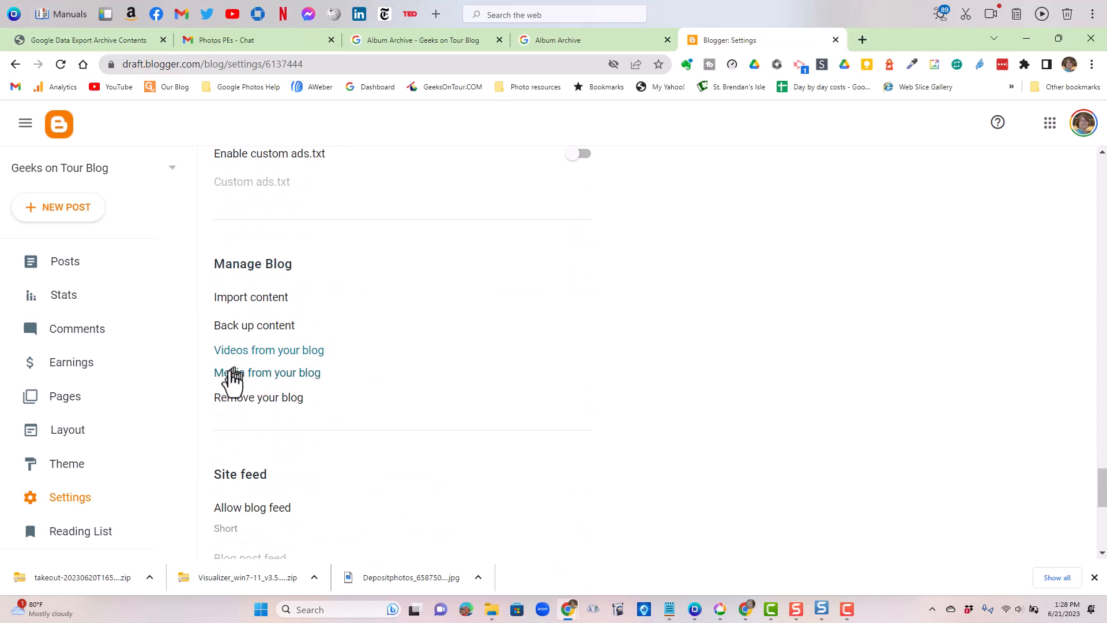
click(267, 372)
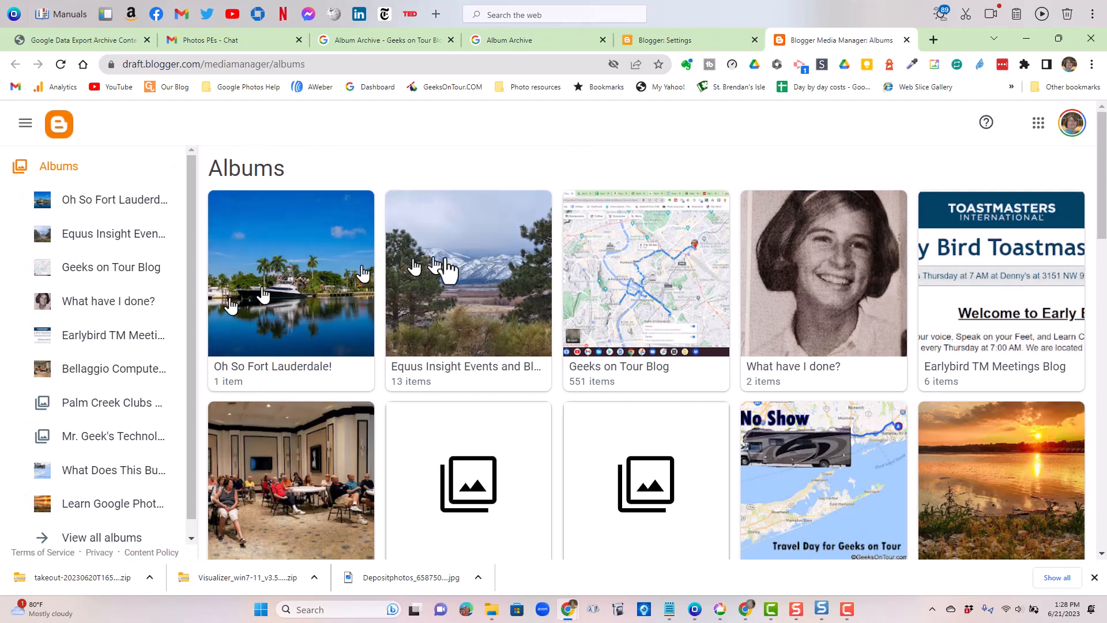
mouse_move(749, 338)
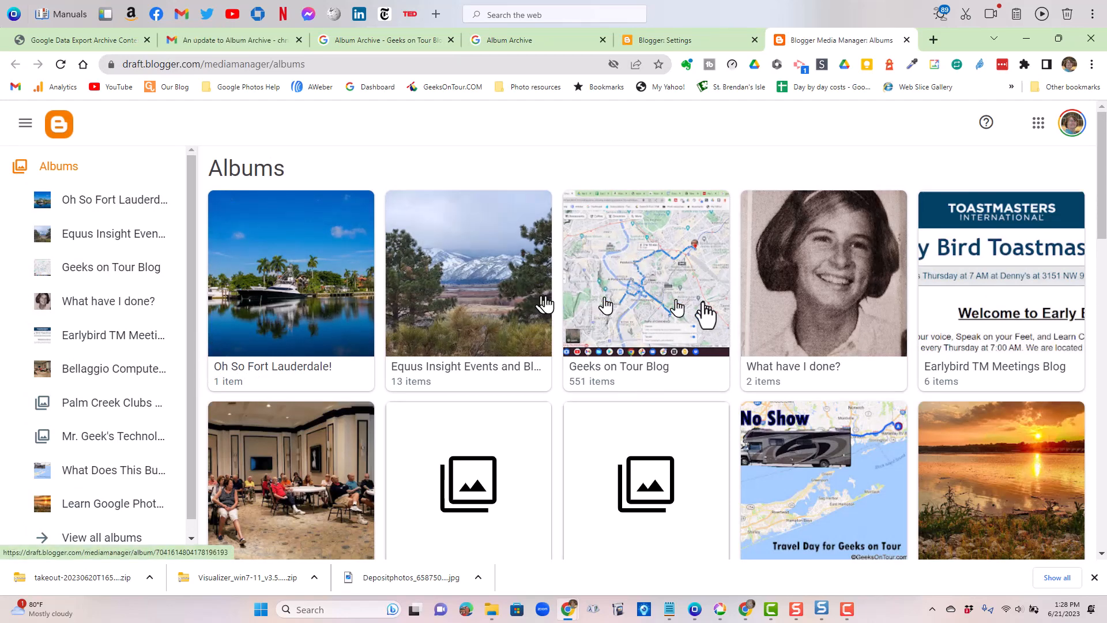
Step: Open the Geeks on Tour Blog album in Media Manager and scroll through its photos
click(644, 273)
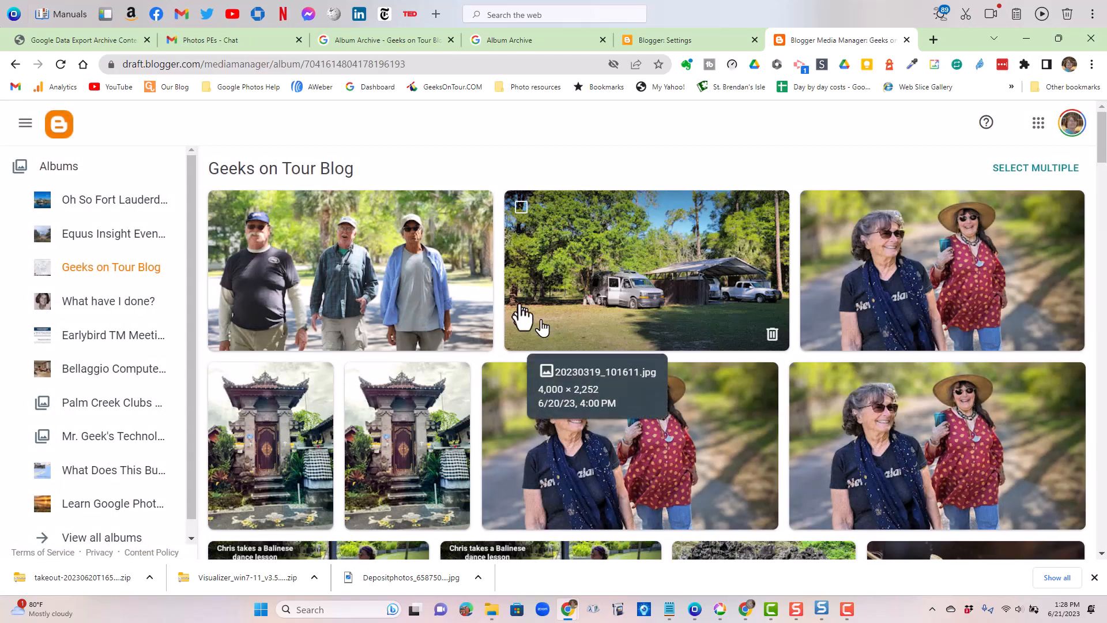
scroll(down, 3)
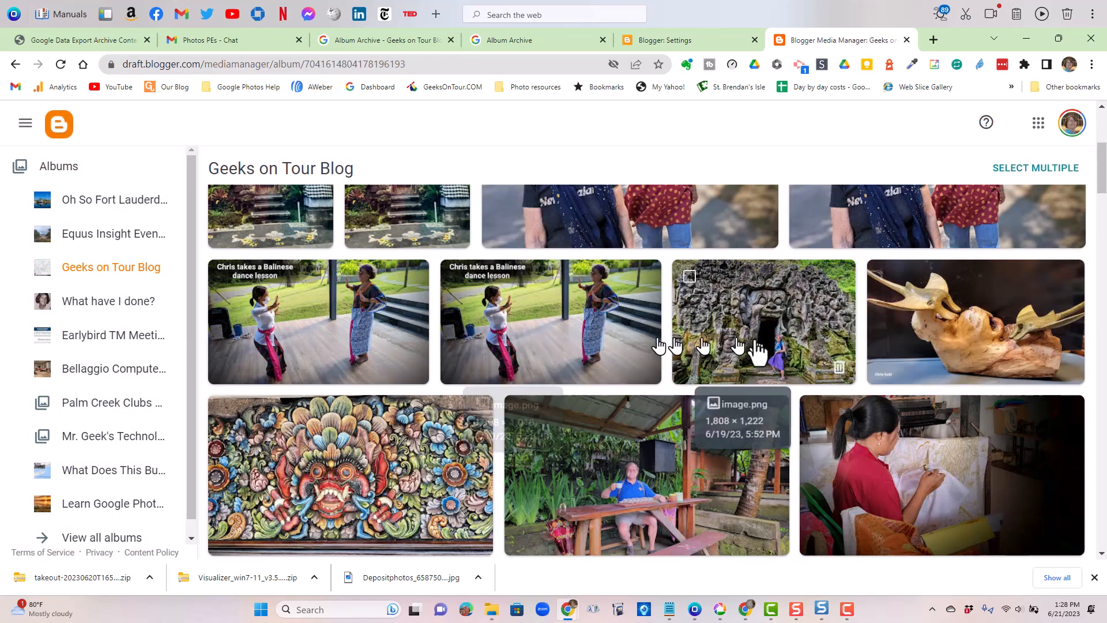
scroll(down, 3)
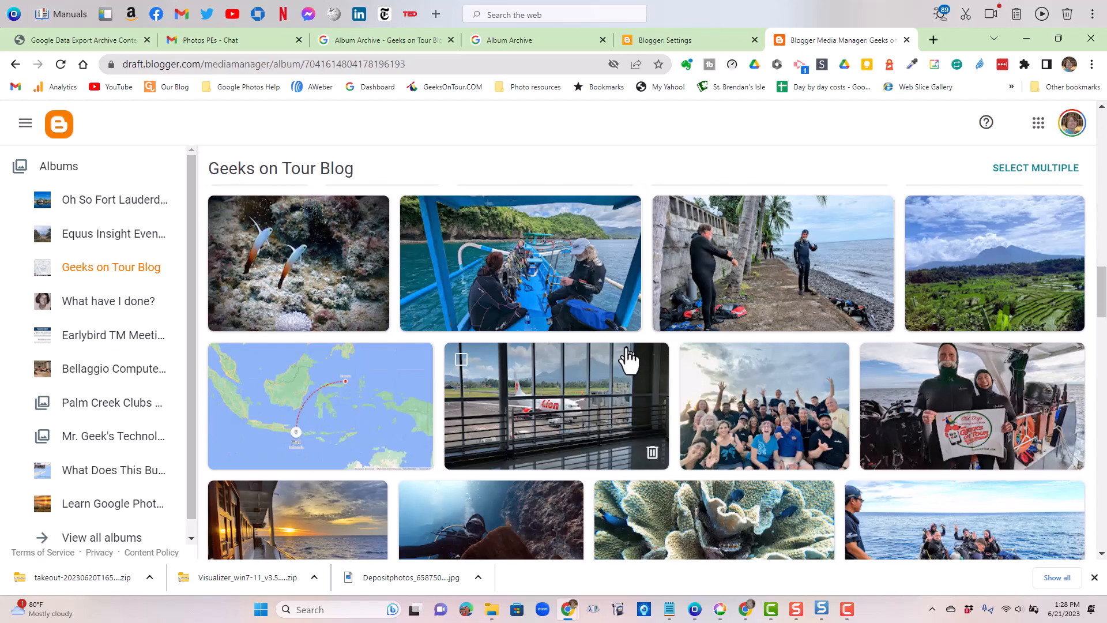
scroll(down, 3)
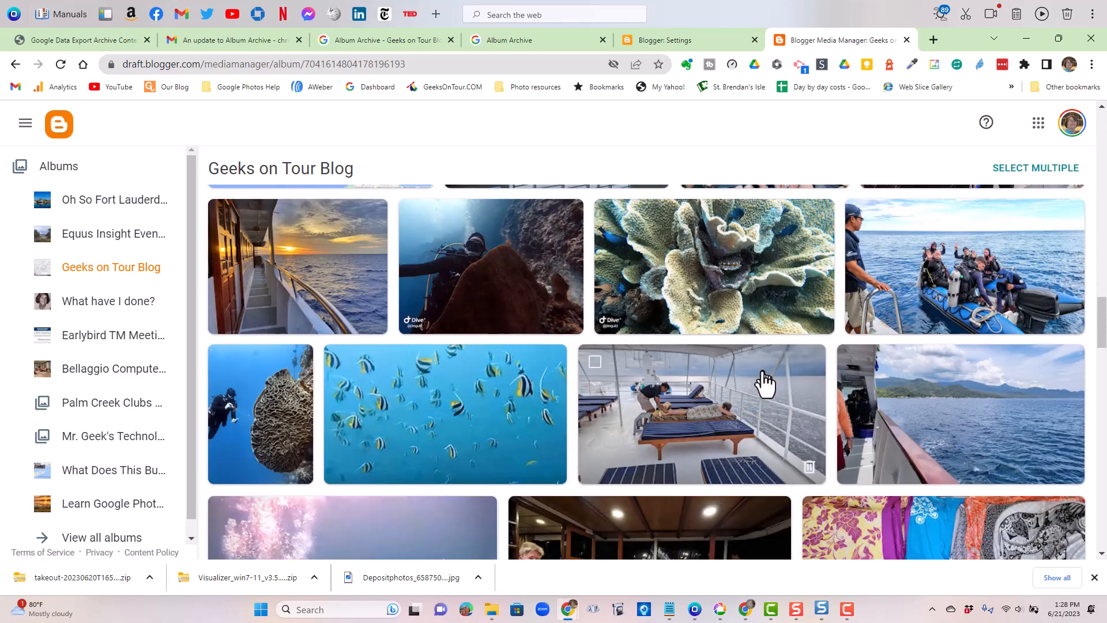
scroll(down, 3)
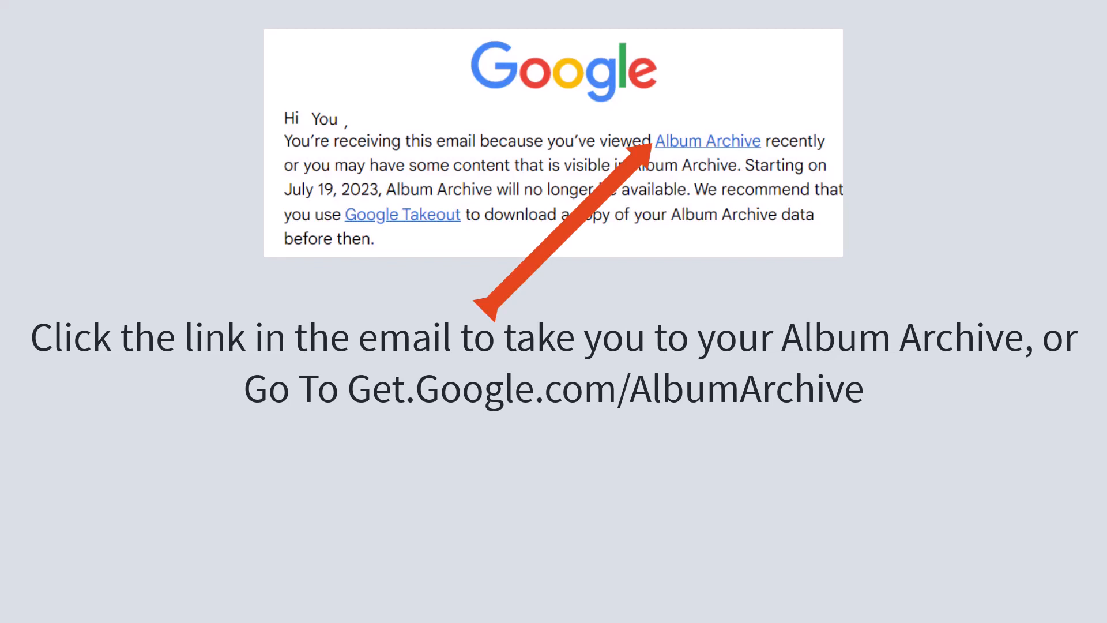
Step: Follow the email's Album Archive link to reach Chris's album list
click(706, 140)
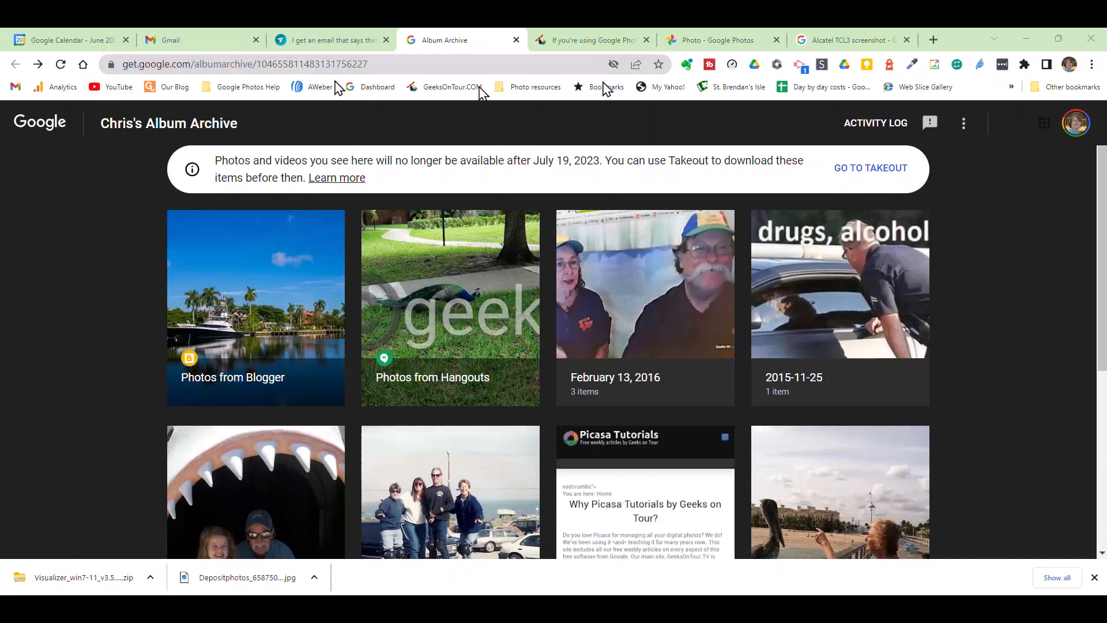
mouse_move(720, 309)
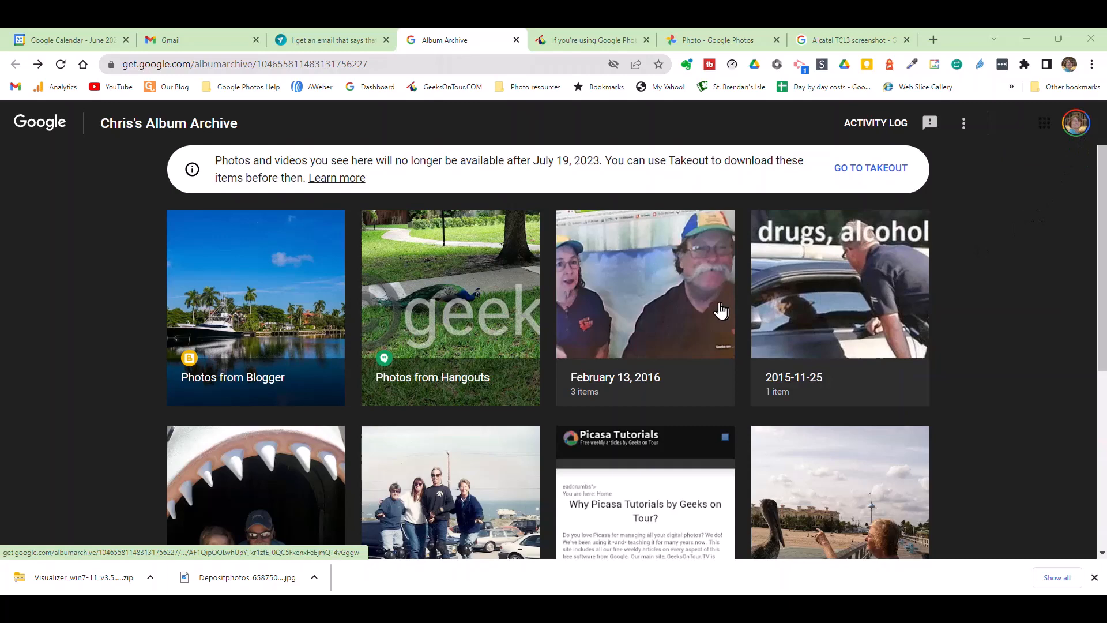
Step: Browse the archive's albums, then choose GO TO TAKEOUT from the banner
scroll(down, 3)
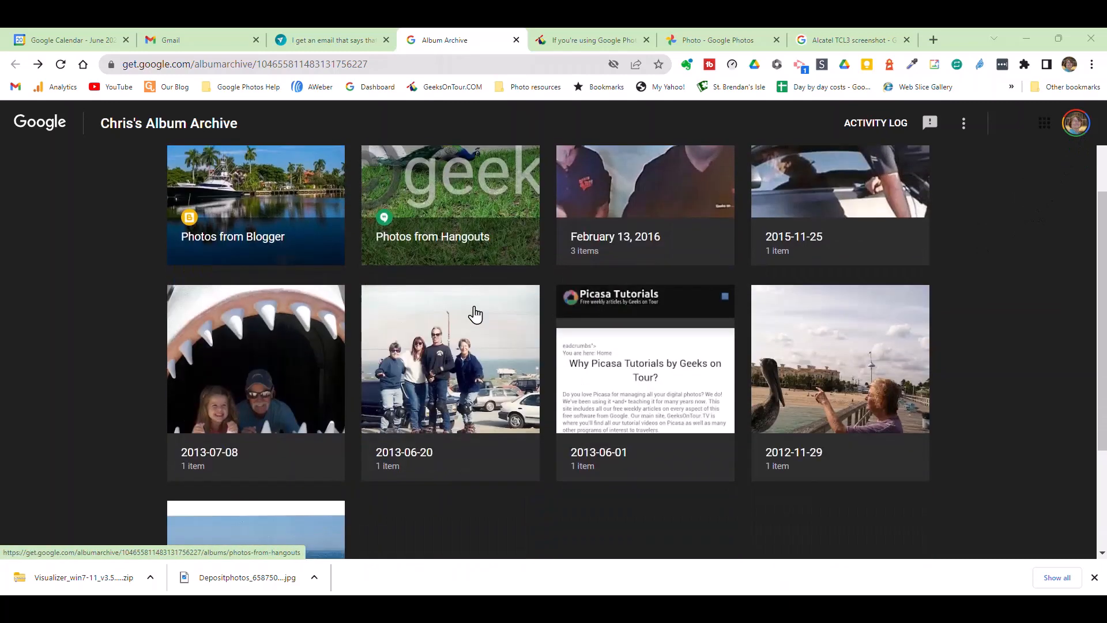
scroll(down, 3)
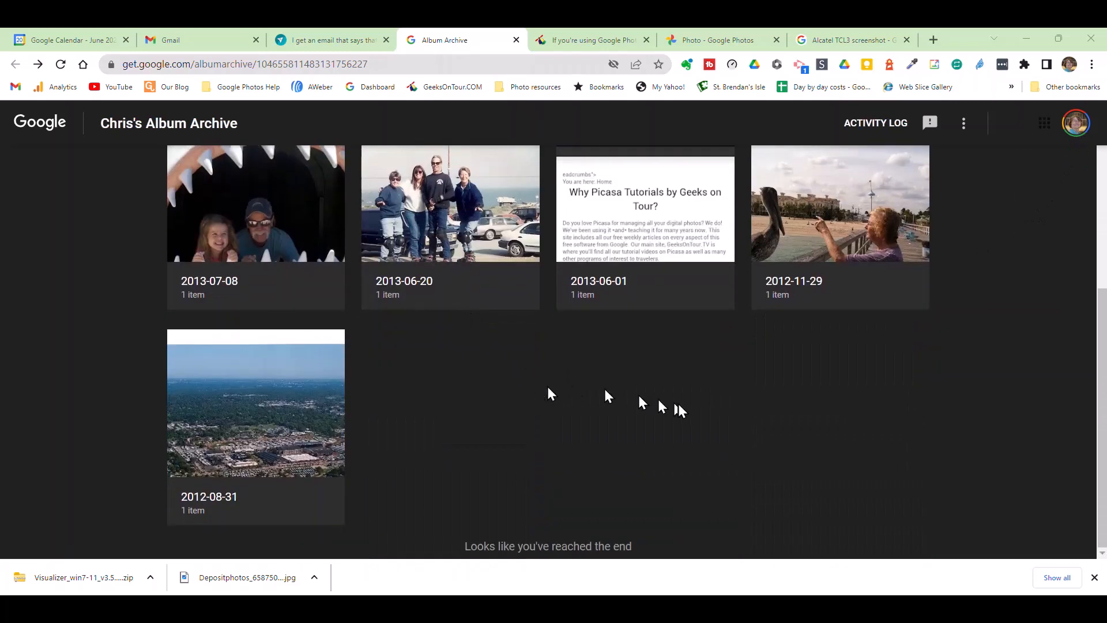
scroll(up, 3)
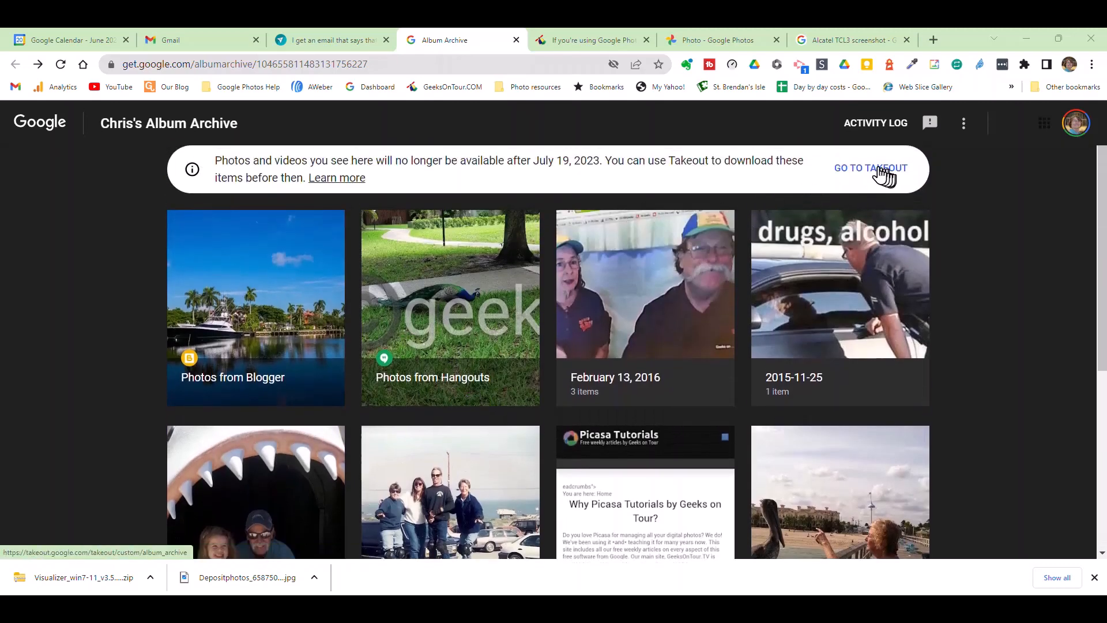
click(868, 167)
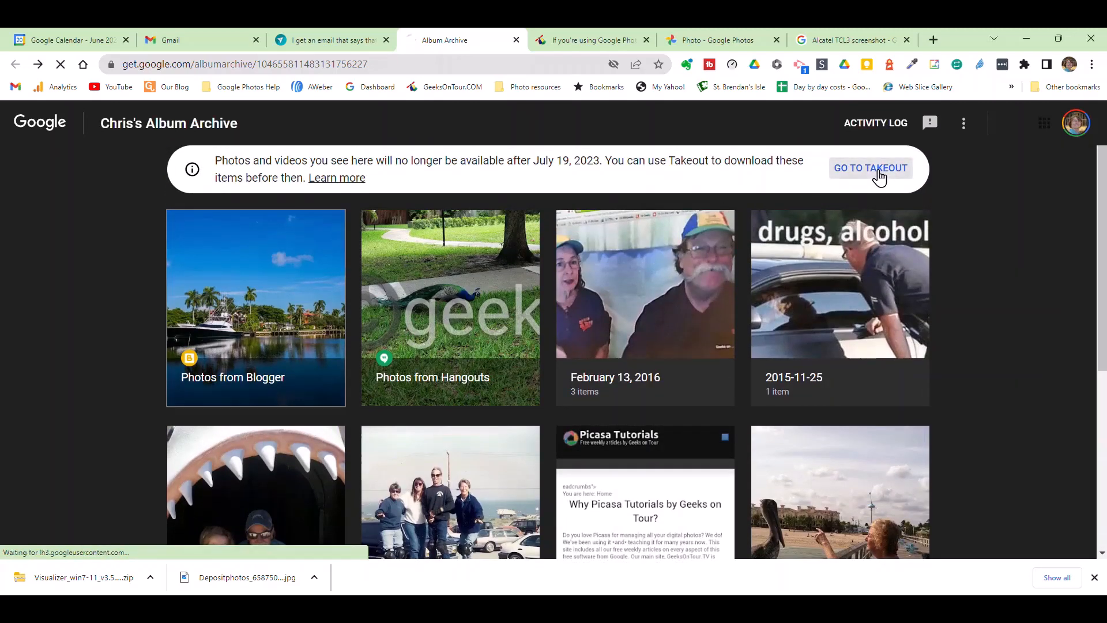
click(870, 168)
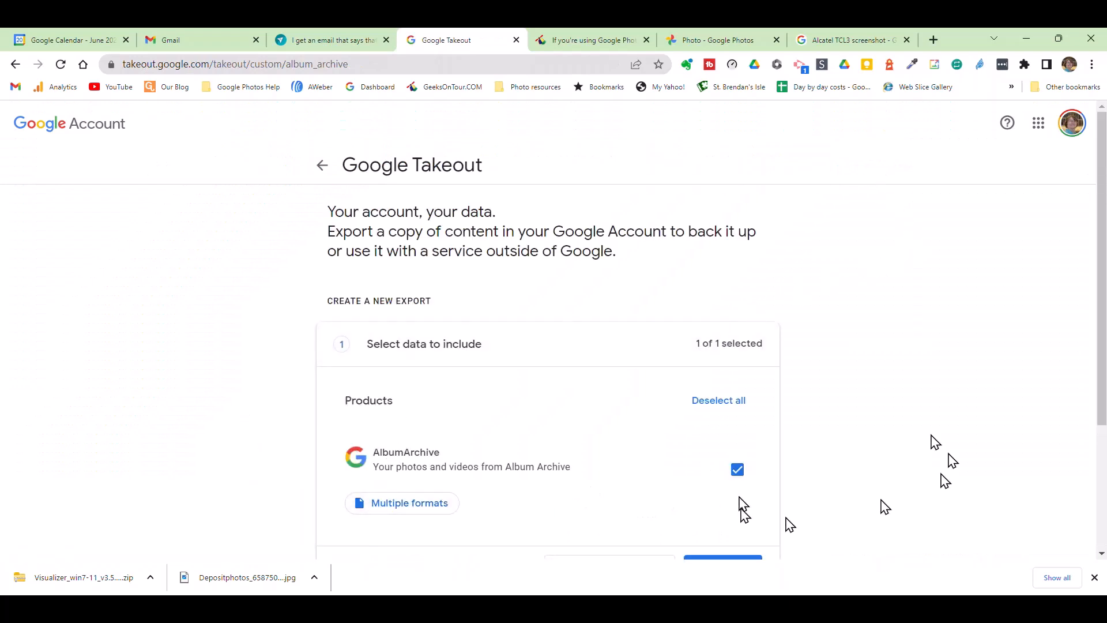
Step: Create a one-time Album Archive export as a 2 GB zip with emailed link
scroll(down, 3)
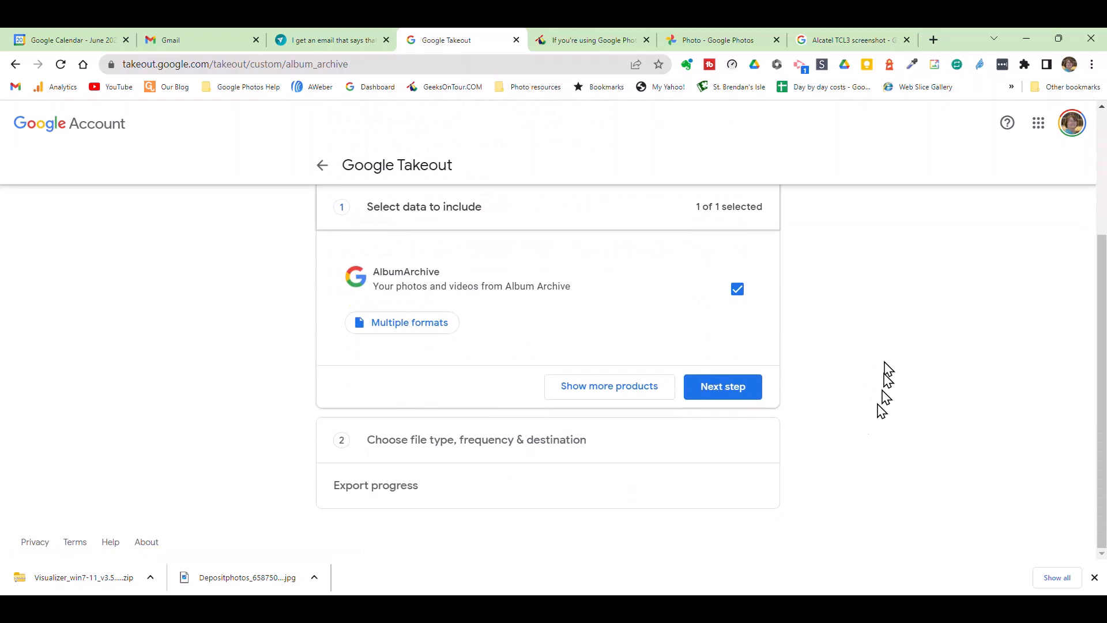
click(721, 386)
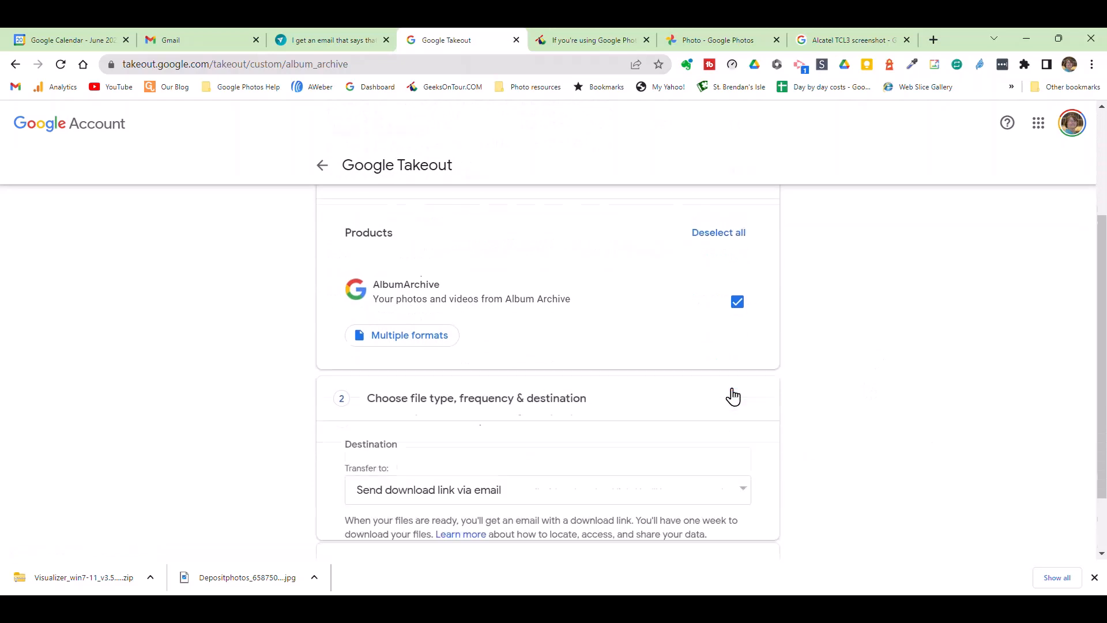
scroll(down, 3)
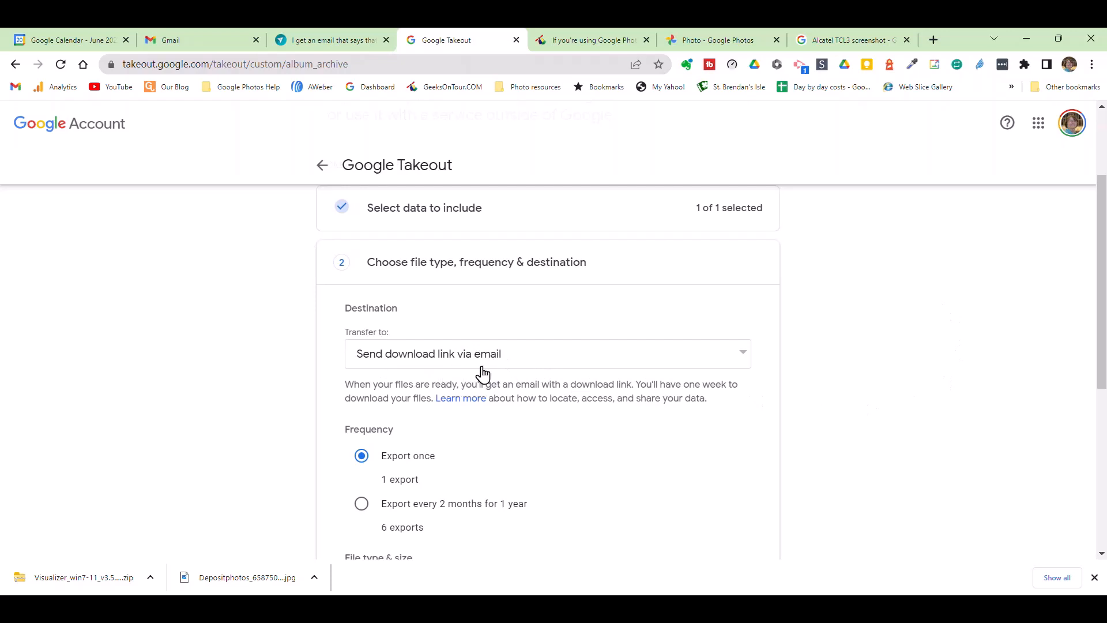
scroll(down, 3)
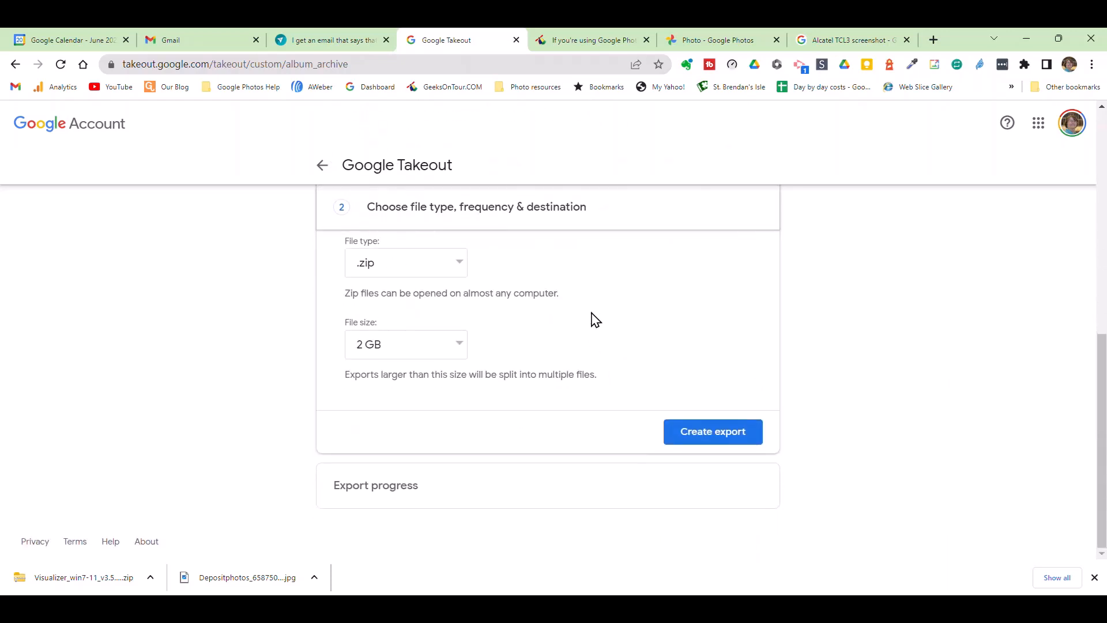
mouse_move(346, 345)
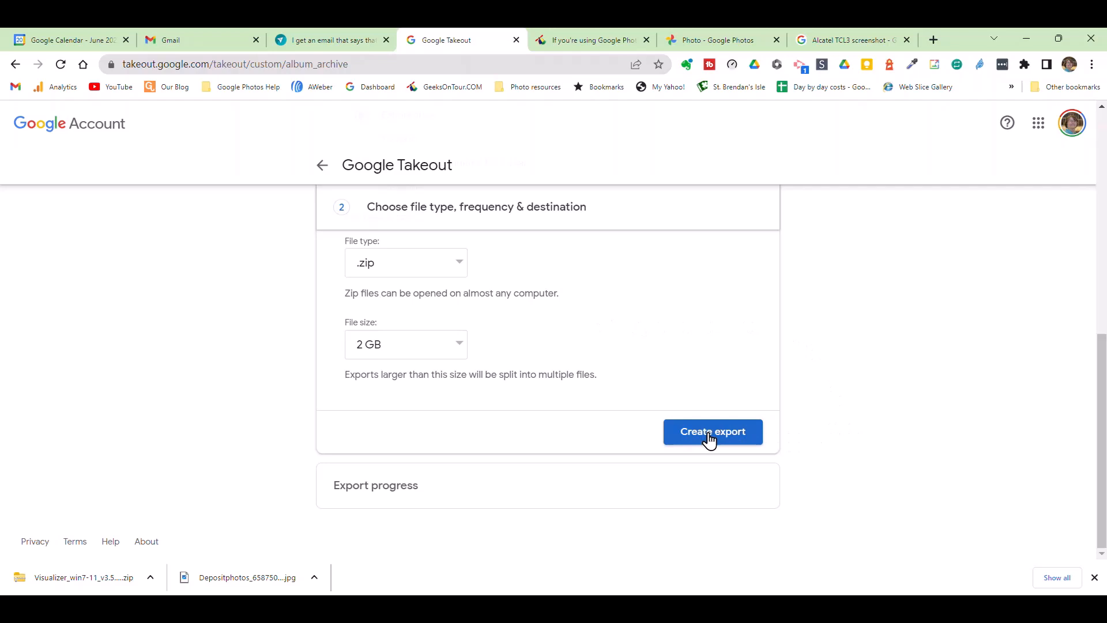
click(711, 432)
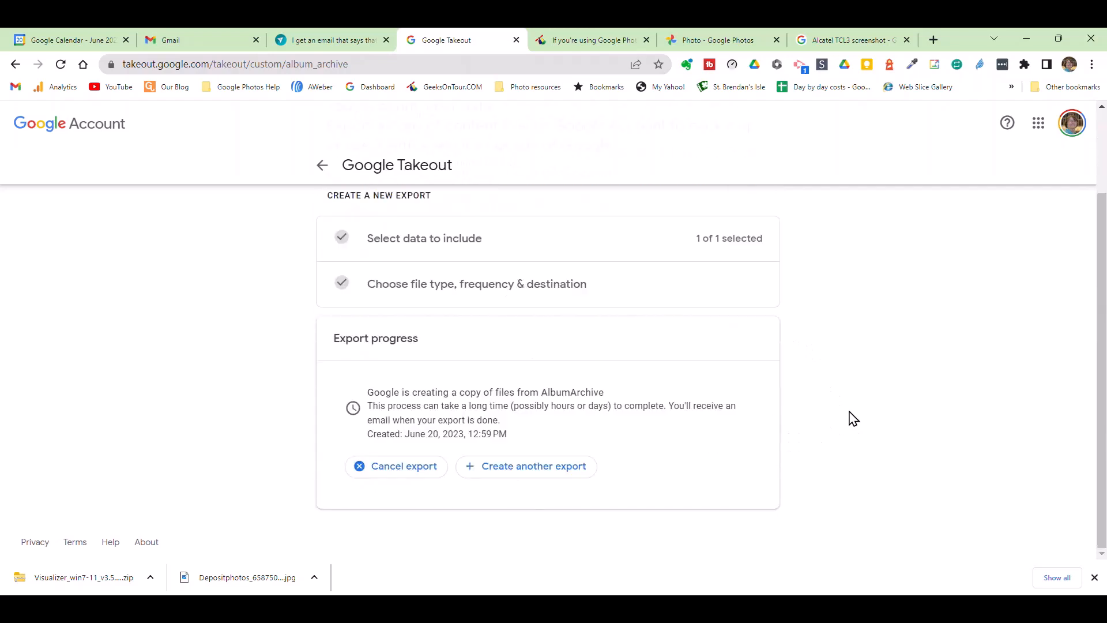
mouse_move(530, 426)
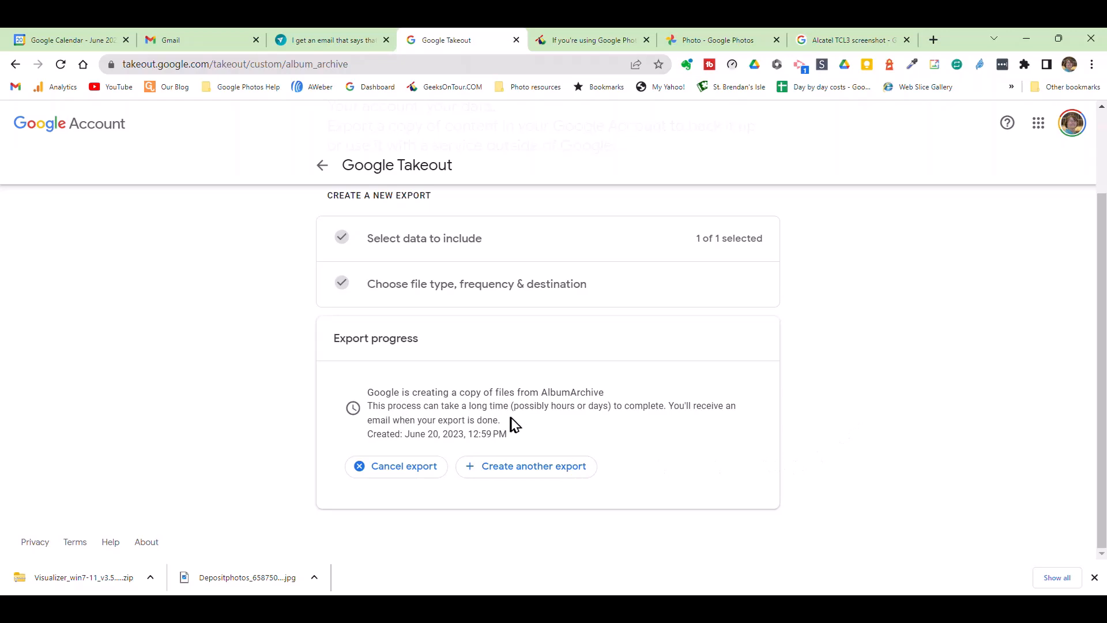
mouse_move(687, 423)
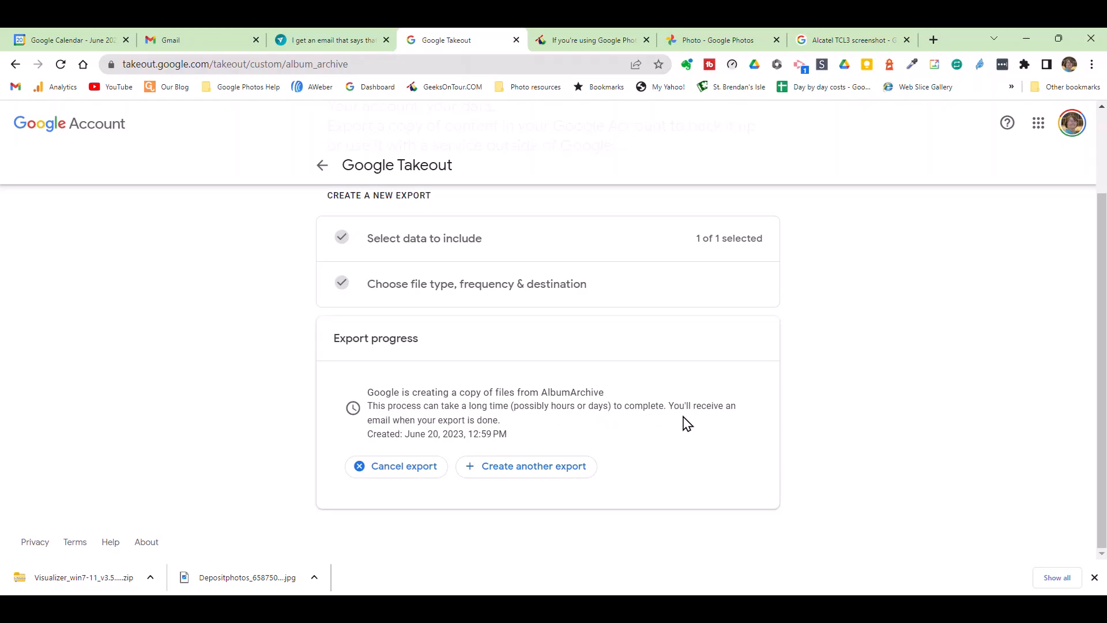
mouse_move(667, 427)
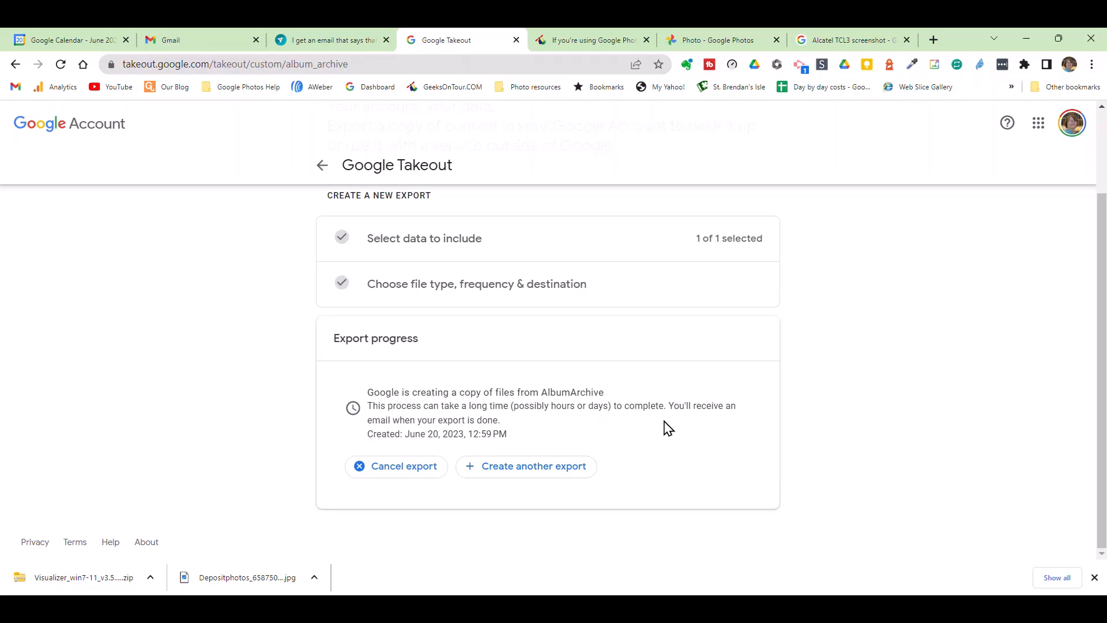
mouse_move(883, 362)
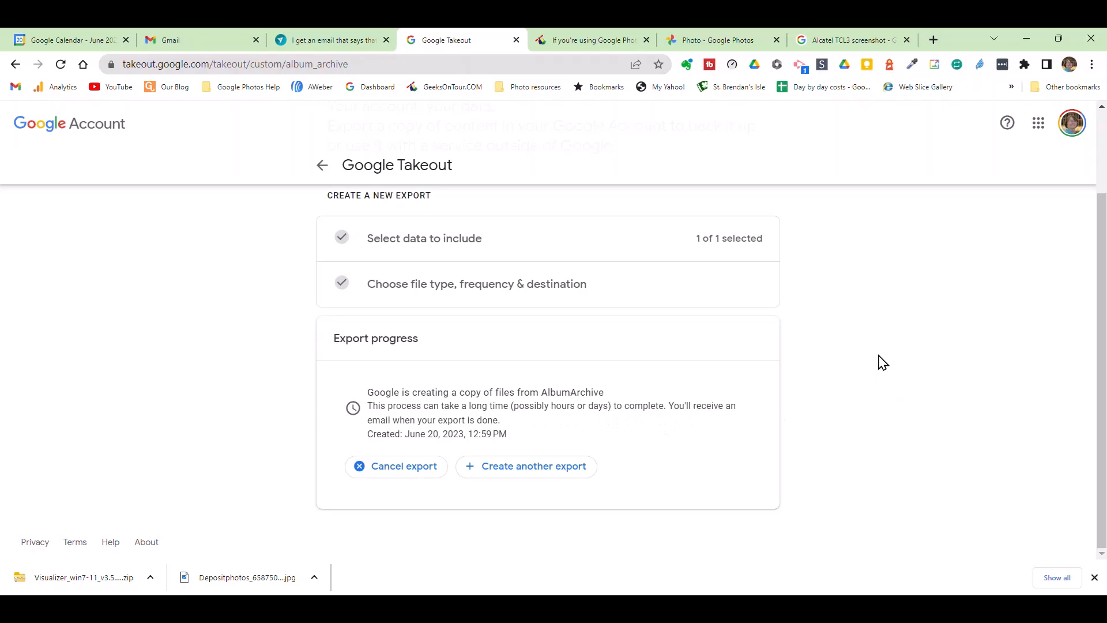
mouse_move(830, 322)
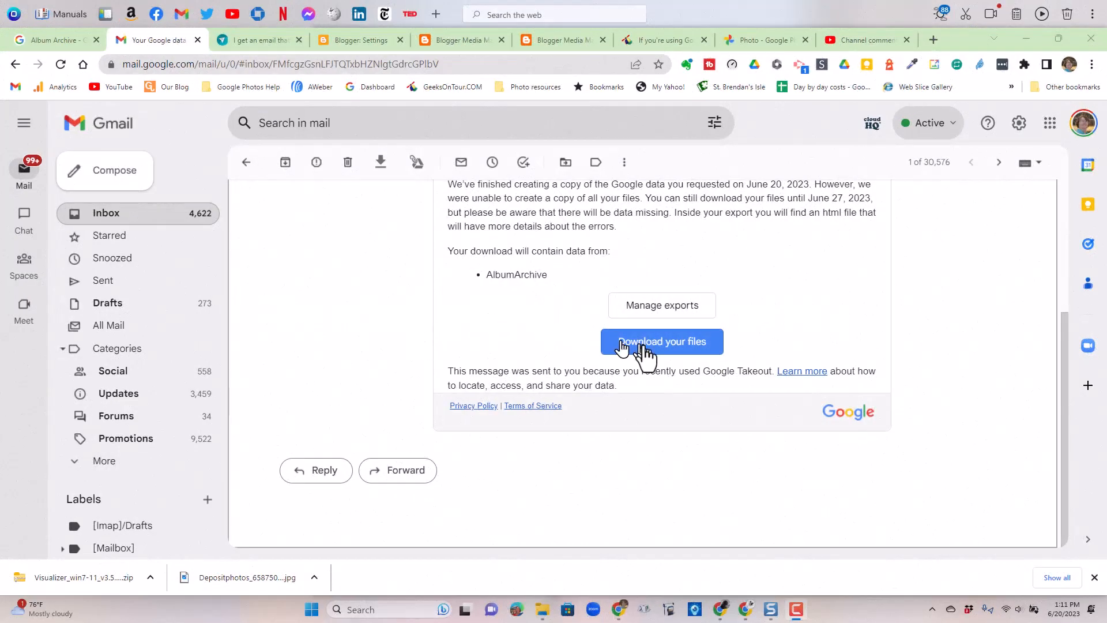
Step: Download the files from the Takeout email and continue through passkey verification
click(661, 340)
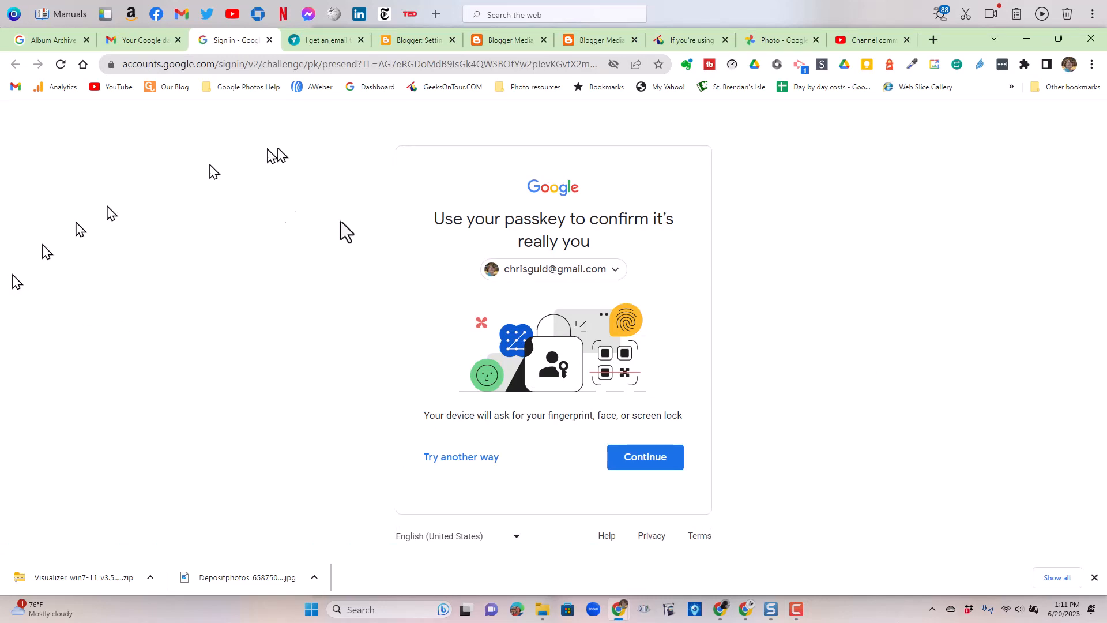
click(660, 424)
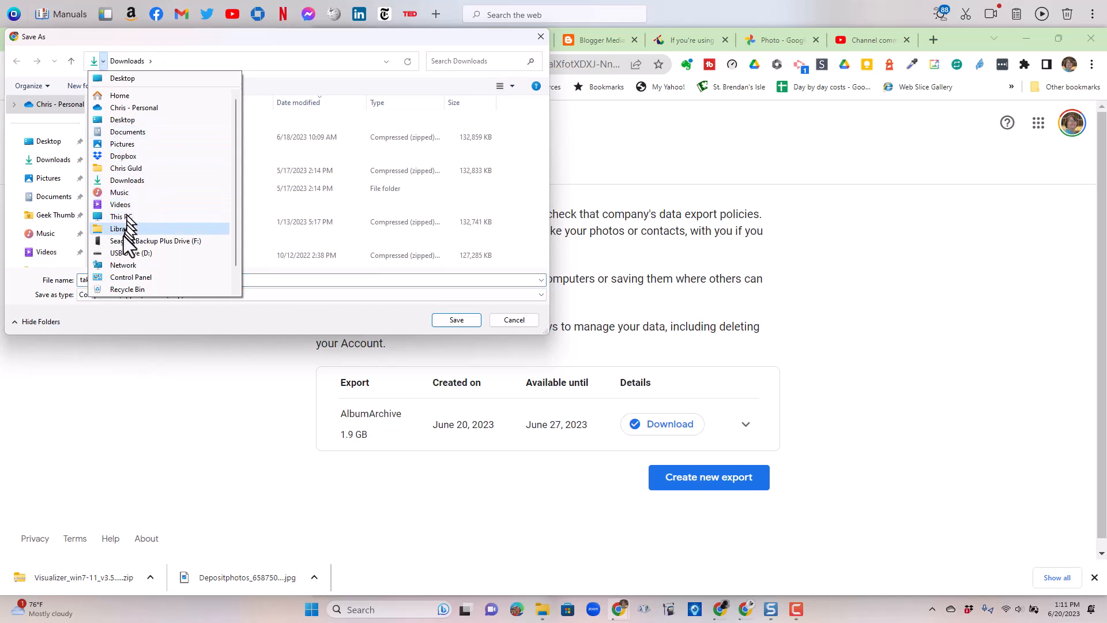
Step: Save the Takeout zip to F:\Pictures\Album Archive on the Seagate Backup Plus drive
click(169, 241)
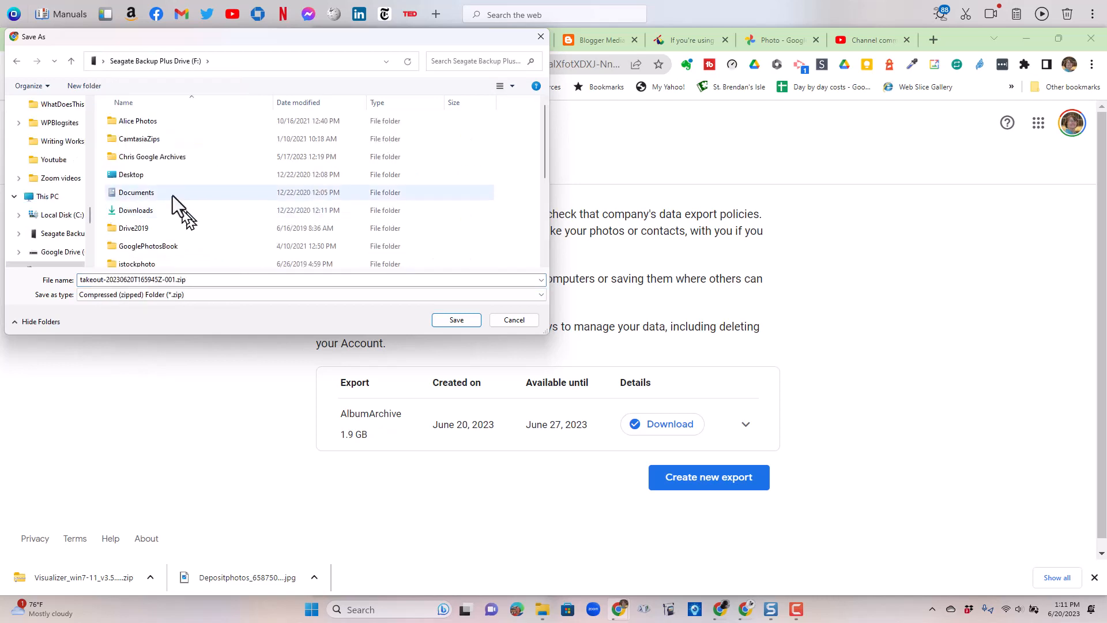
scroll(down, 3)
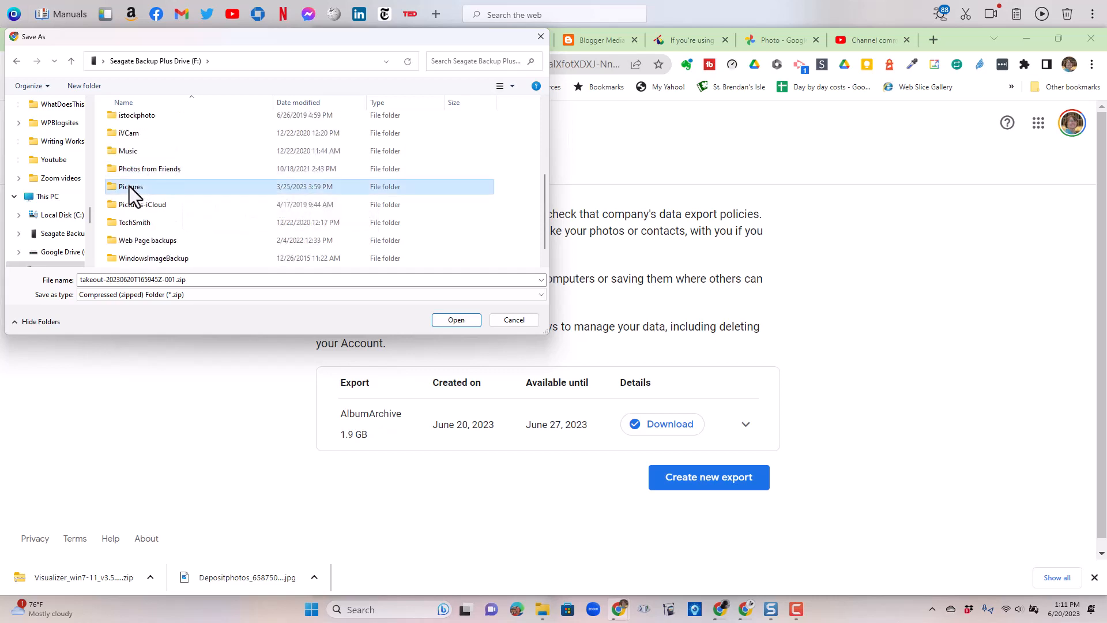
click(83, 85)
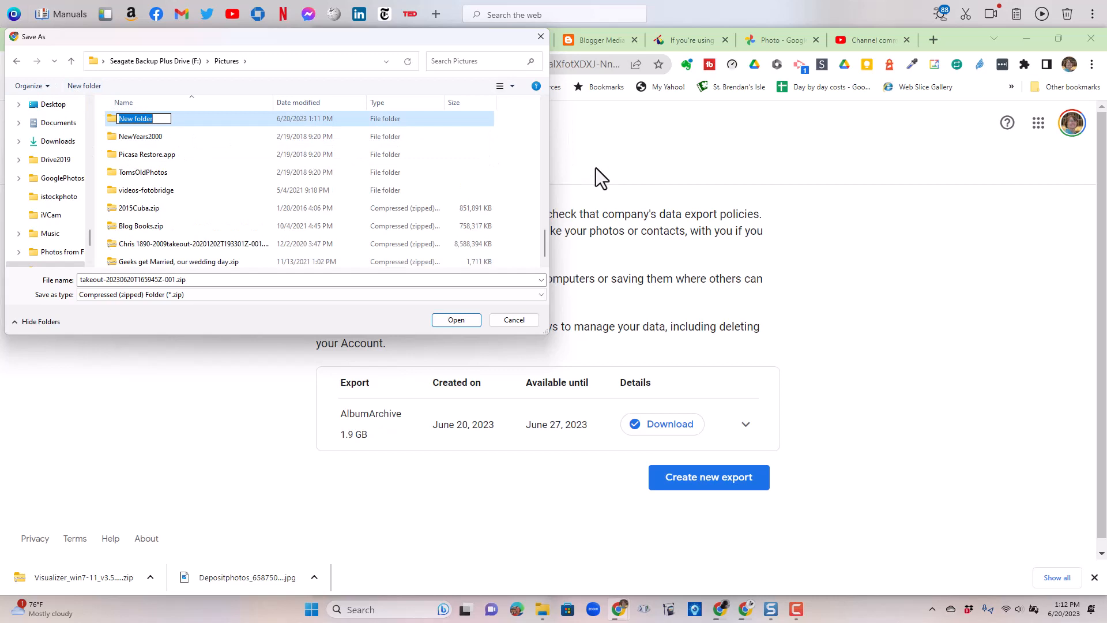
double_click(135, 118)
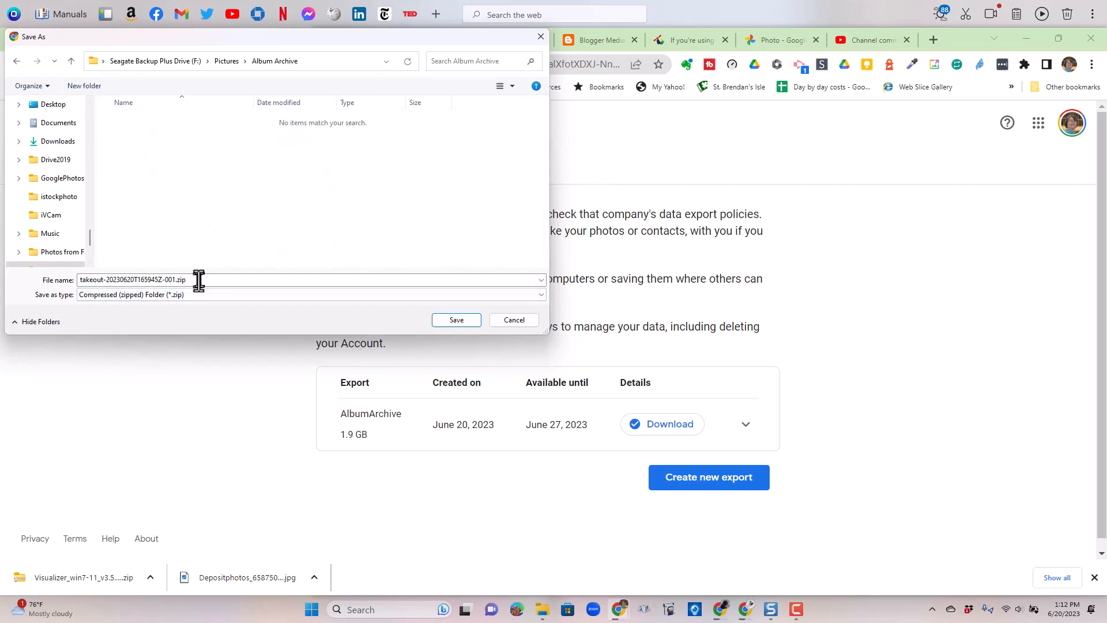
click(456, 319)
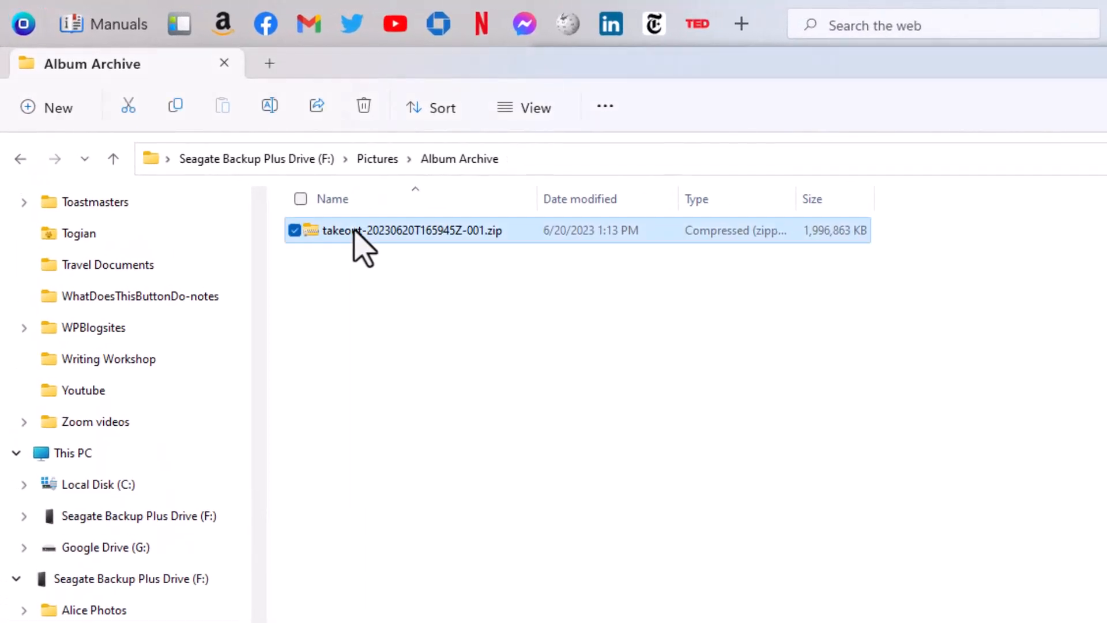
Step: Extract All on the Takeout zip to its default same-named folder
right_click(411, 230)
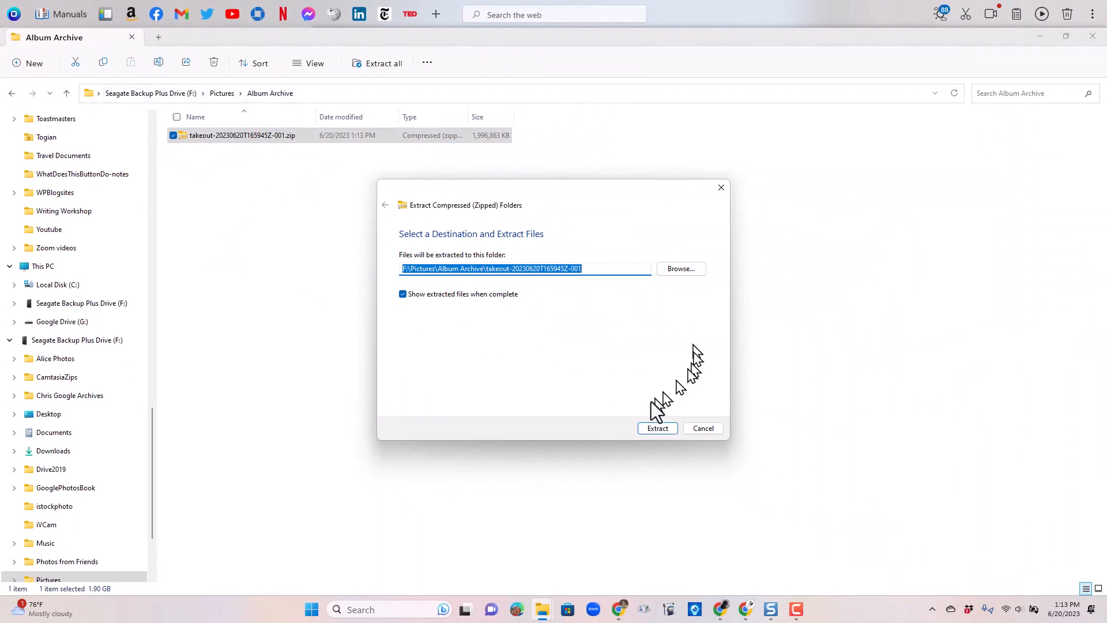
click(656, 428)
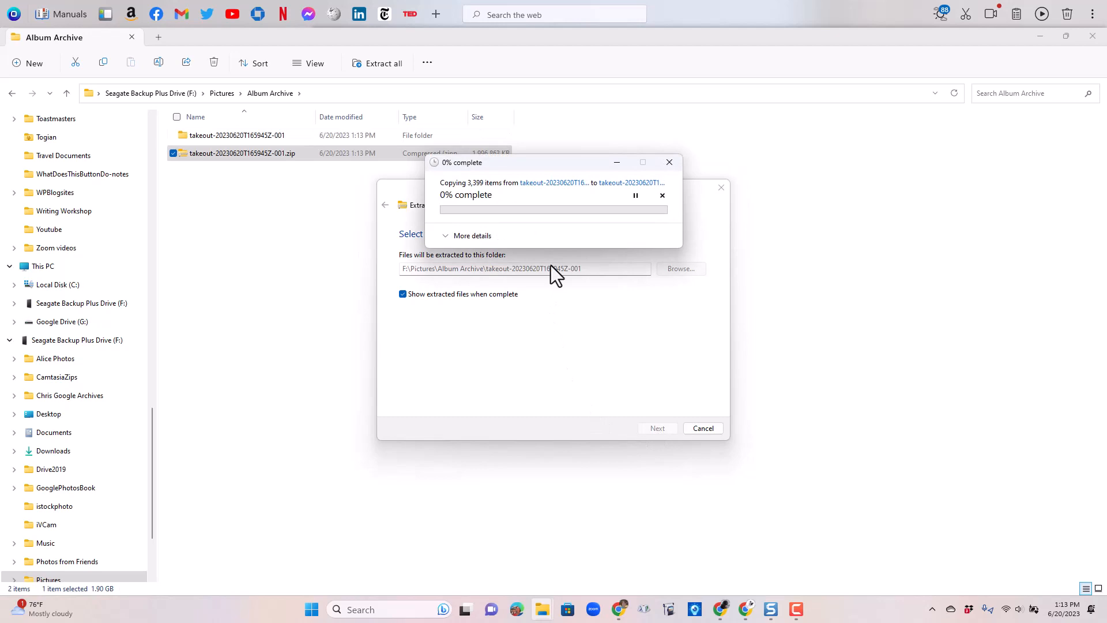
mouse_move(322, 235)
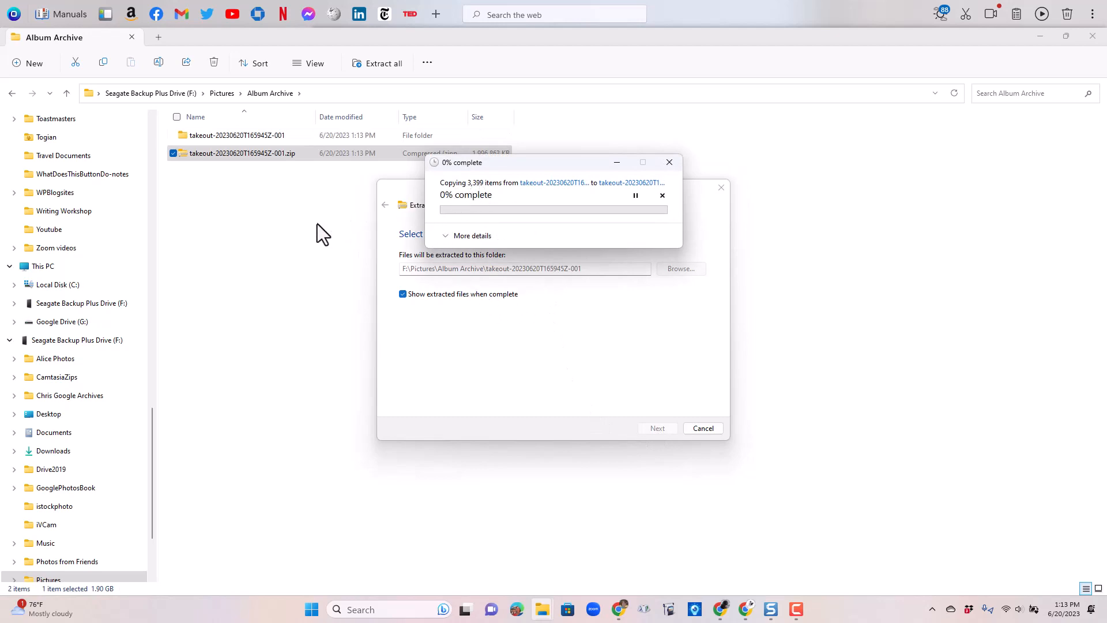
mouse_move(902, 367)
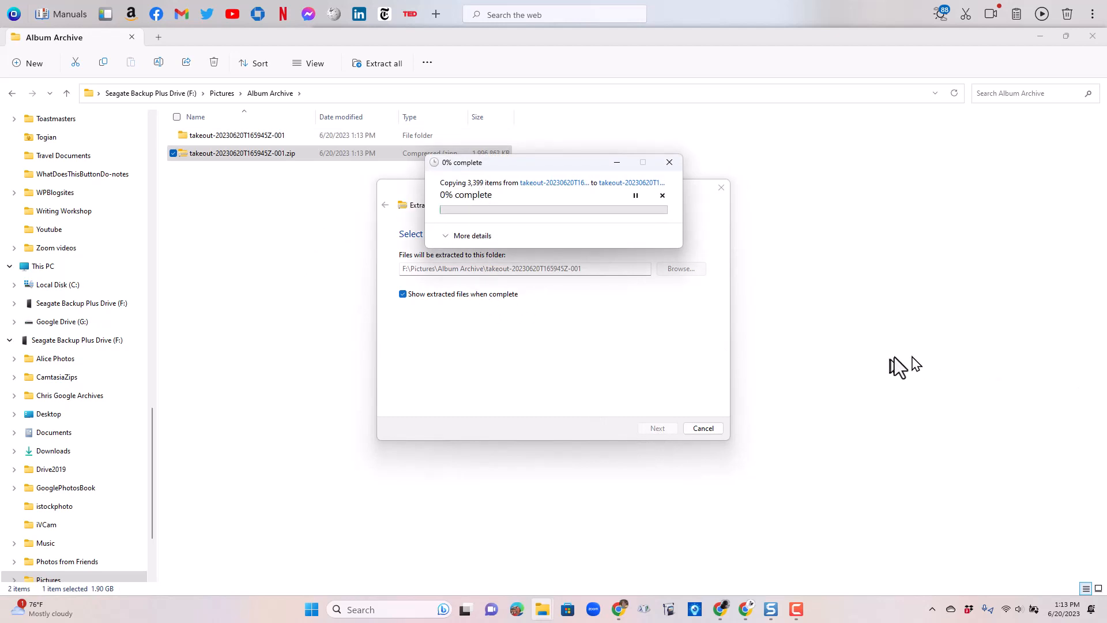
mouse_move(953, 248)
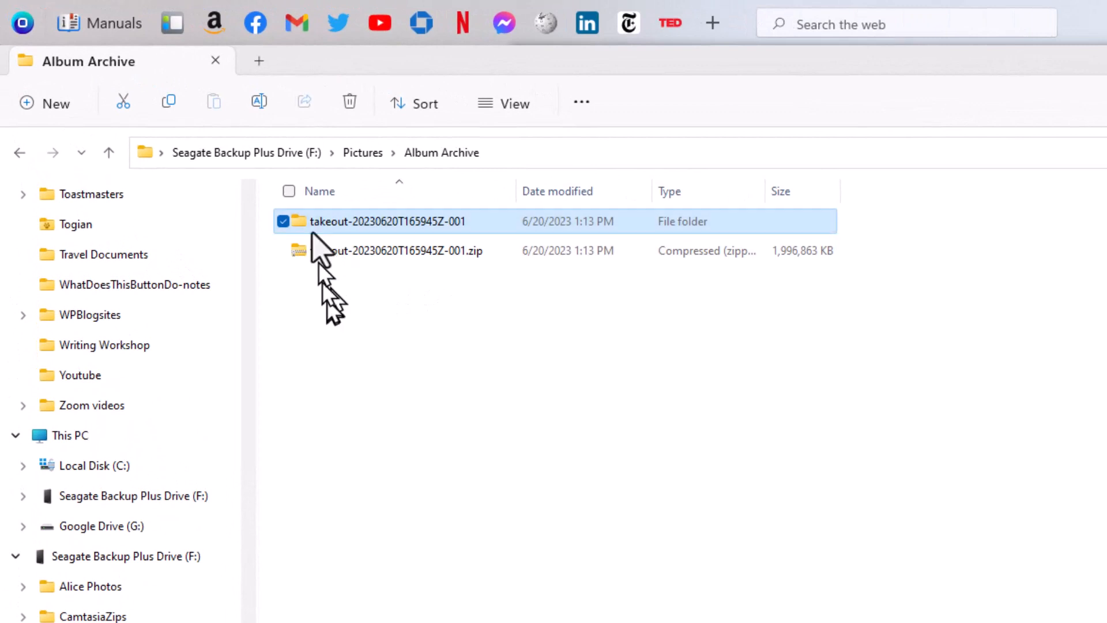
Step: Drill into takeout-20230620T165945Z-001 > Takeout > AlbumArchive > Blogger to see dated albums
double_click(387, 221)
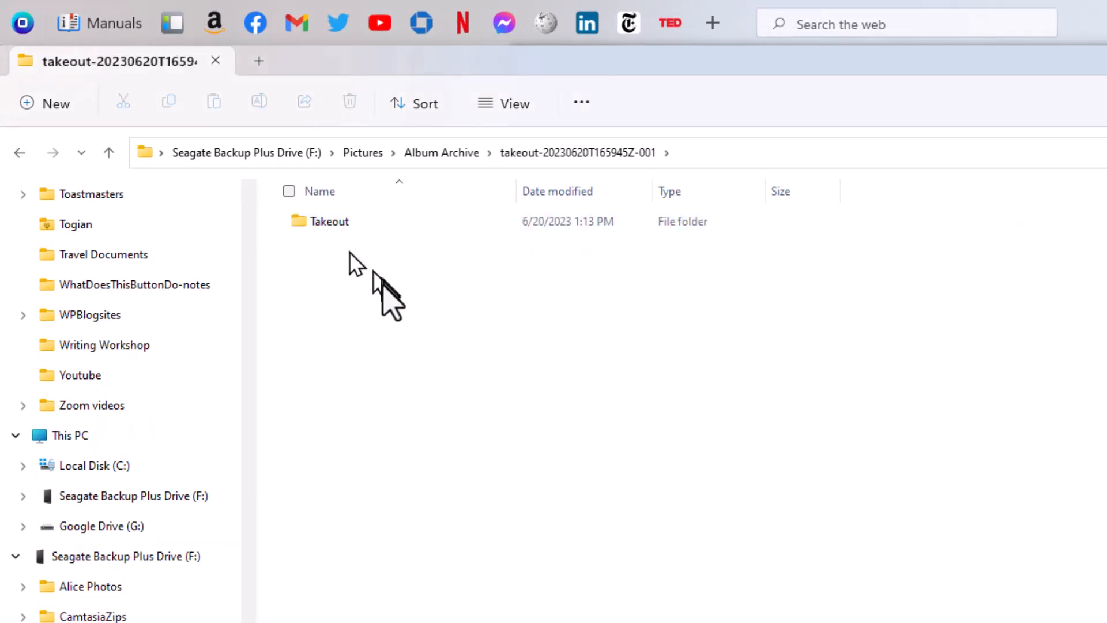
double_click(329, 221)
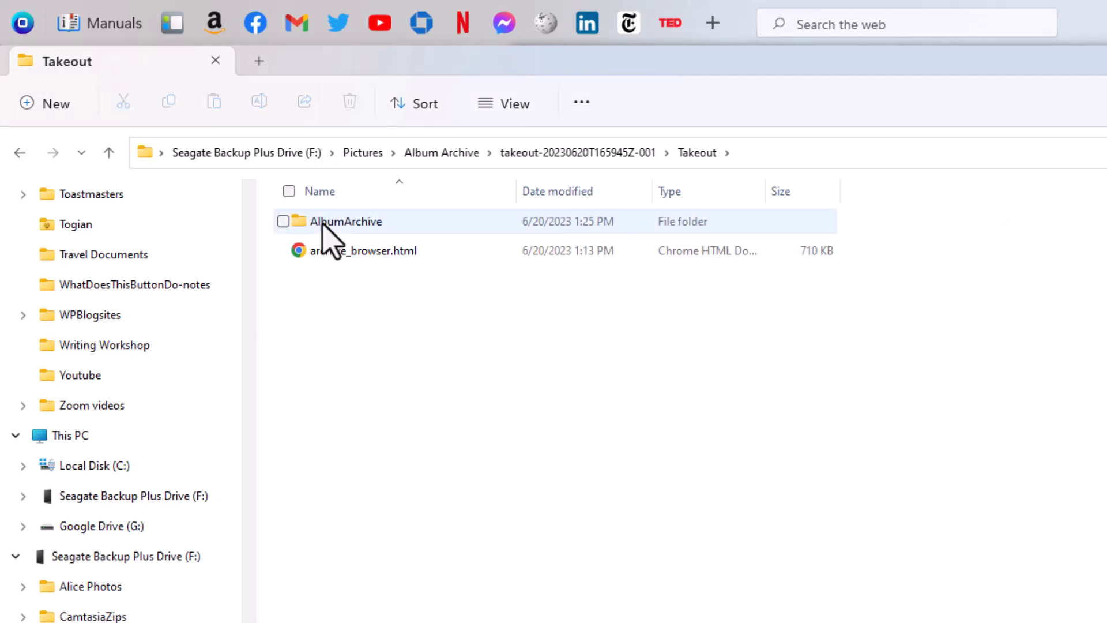
double_click(345, 221)
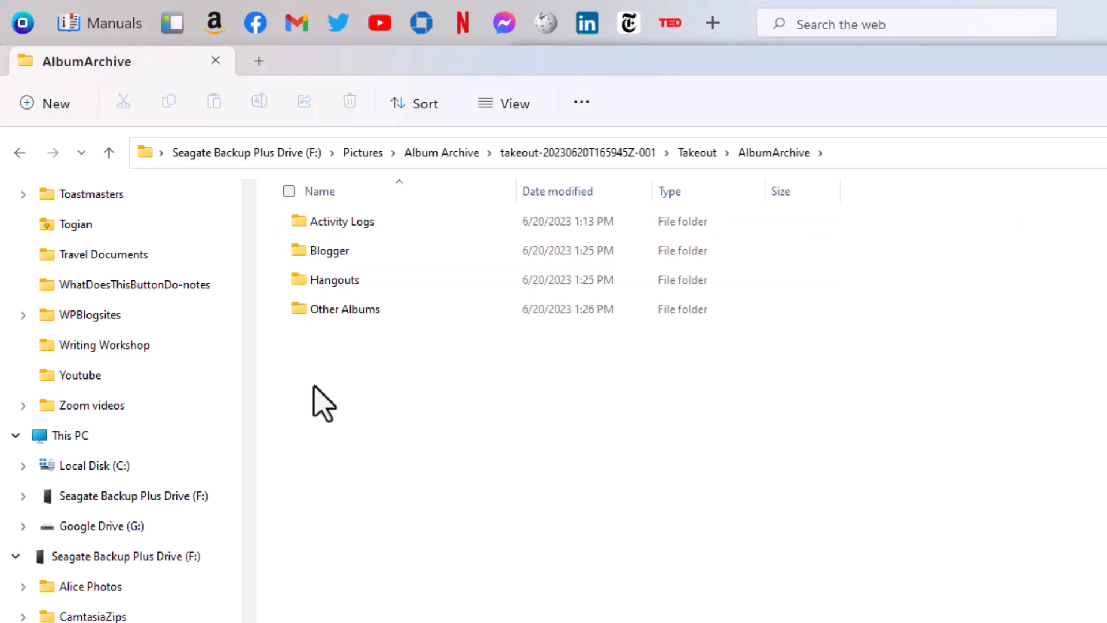
mouse_move(261, 325)
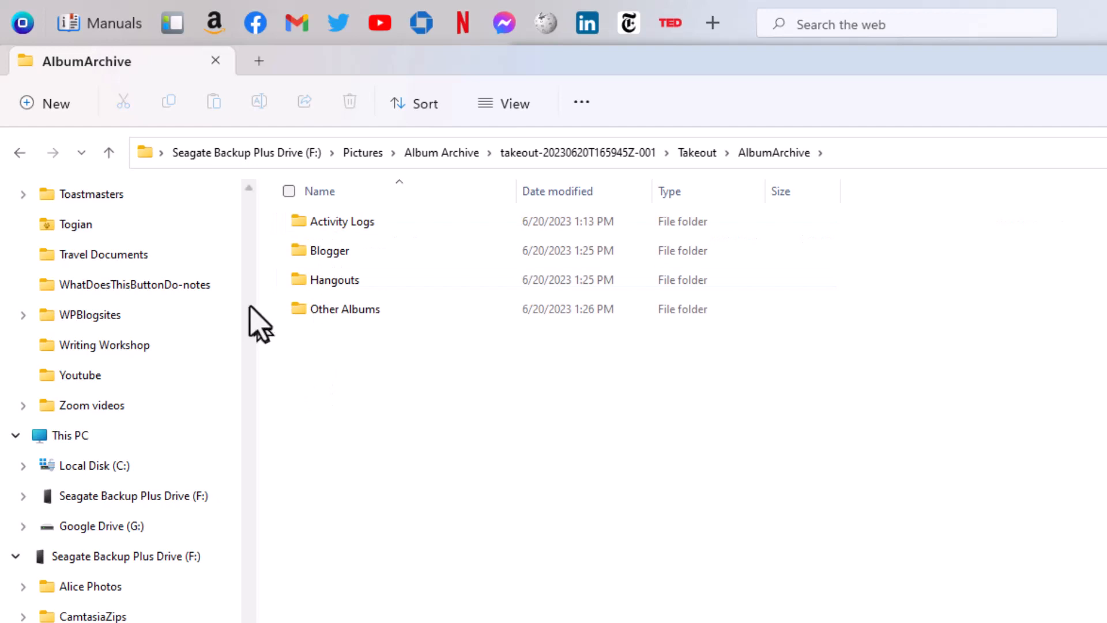
mouse_move(330, 249)
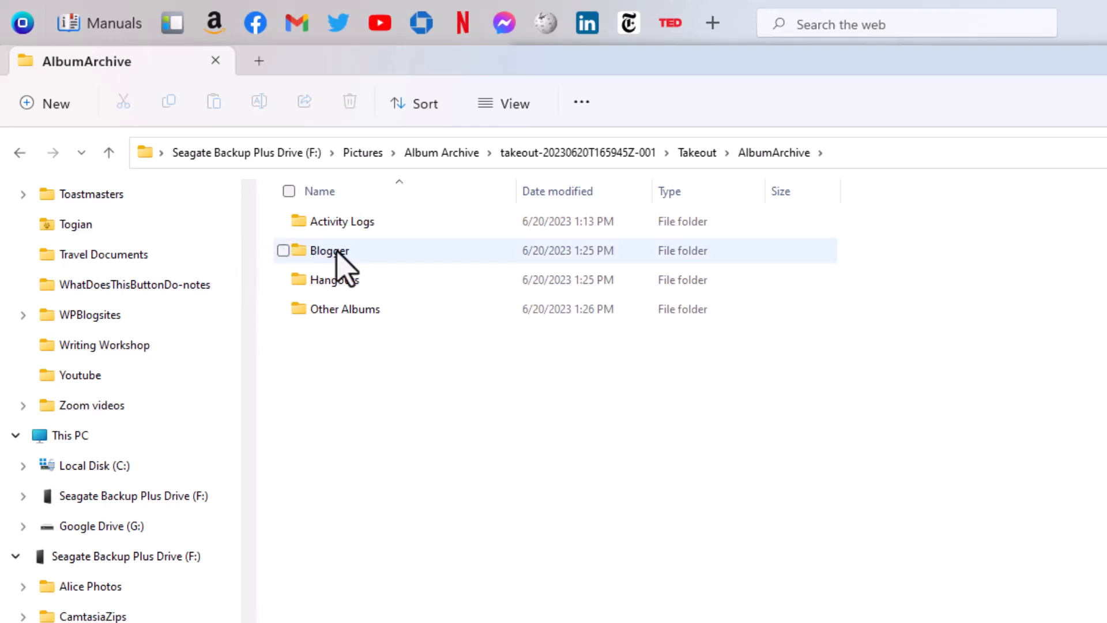
double_click(329, 250)
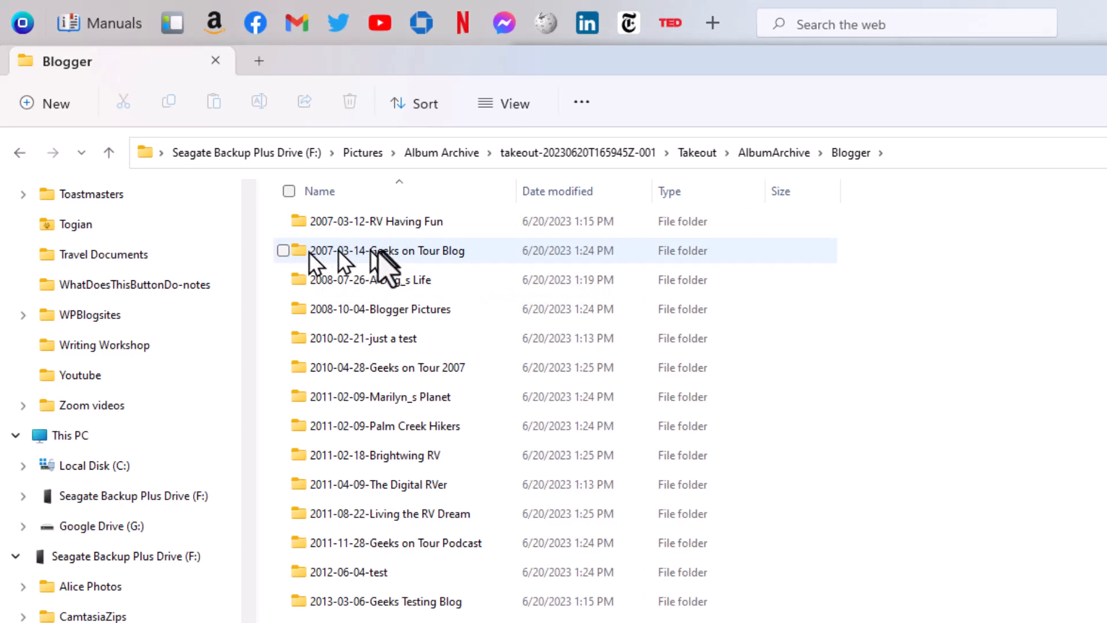
mouse_move(390, 289)
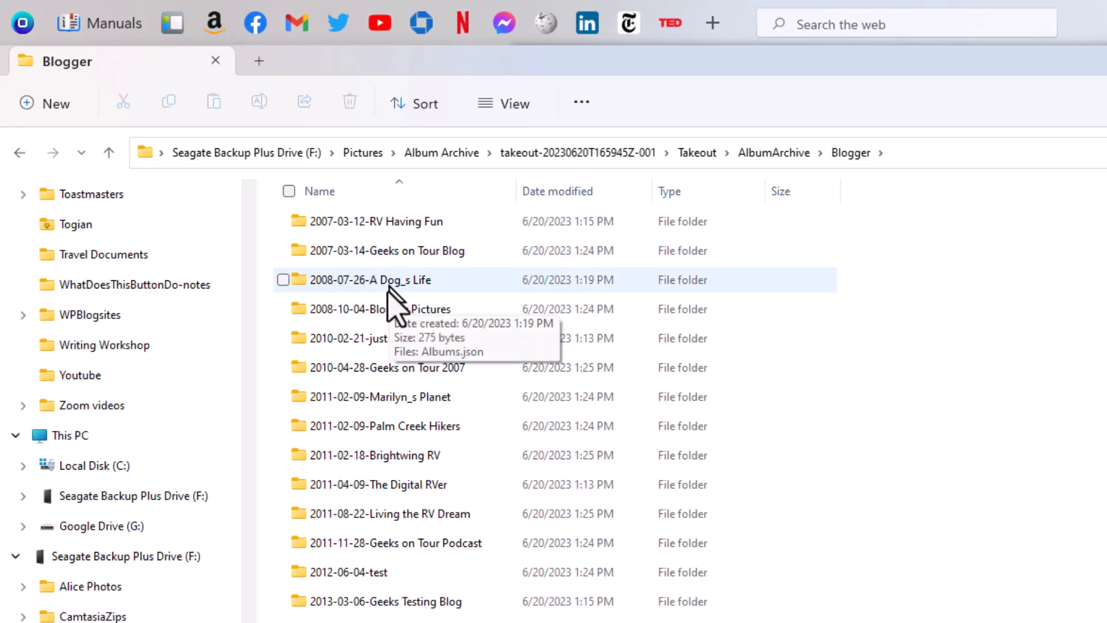
mouse_move(367, 426)
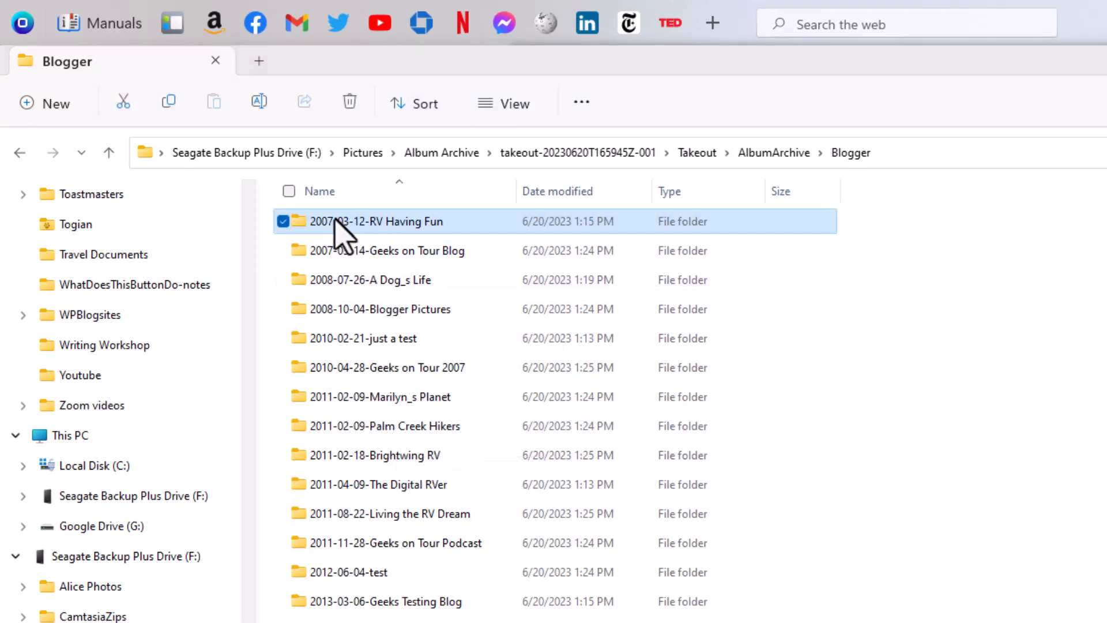
Step: Open the 2007-03-12-RV Having Fun album folder to list its photos with JSON metadata
double_click(378, 221)
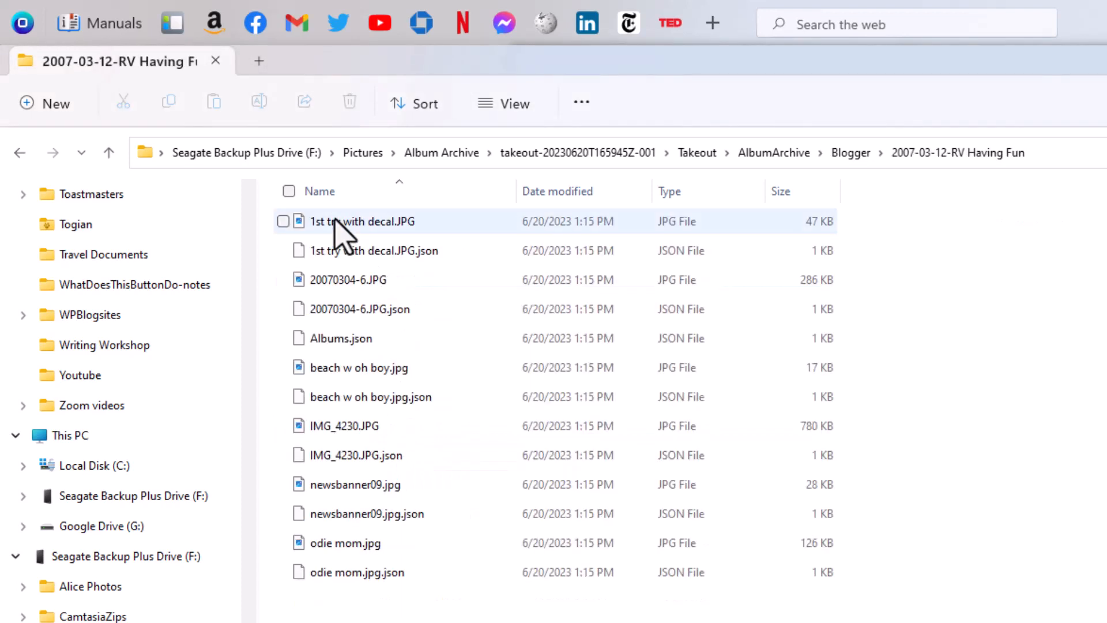
mouse_move(458, 233)
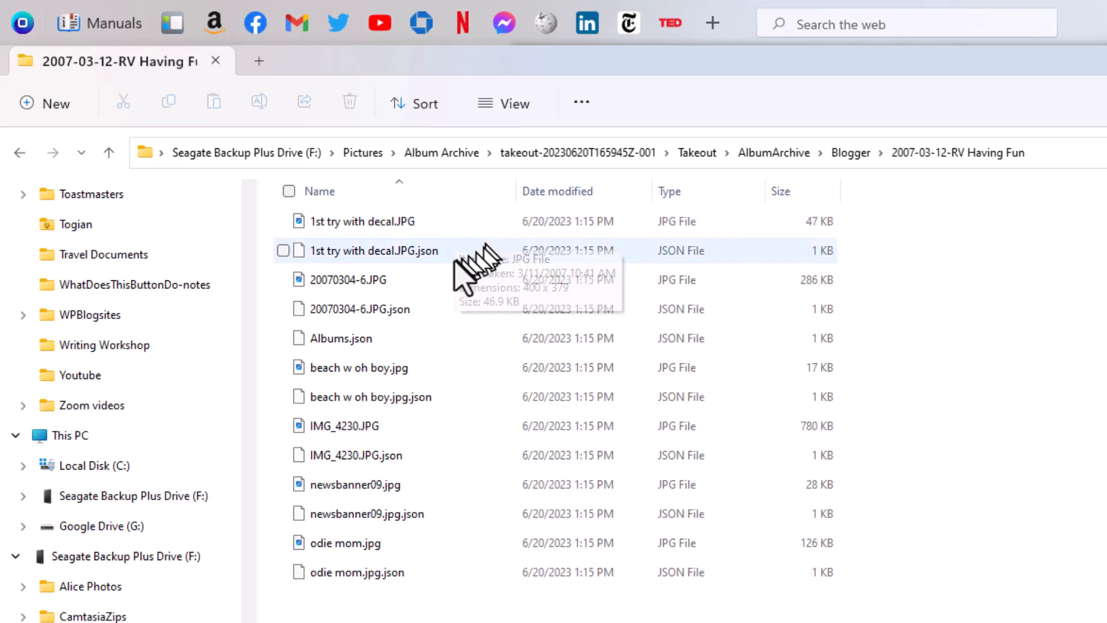
mouse_move(427, 268)
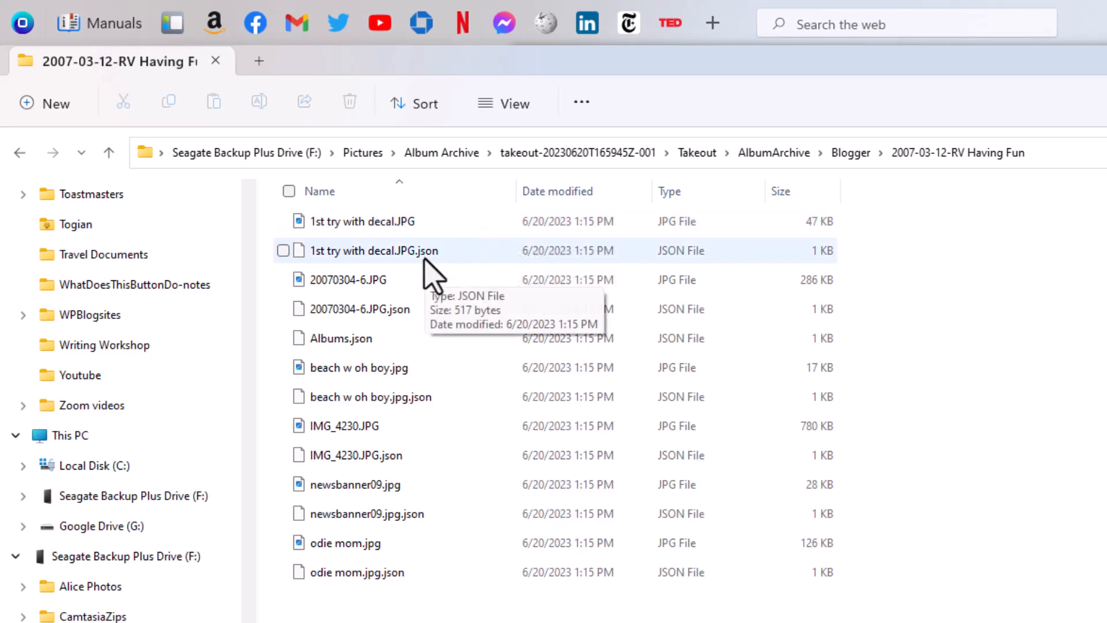